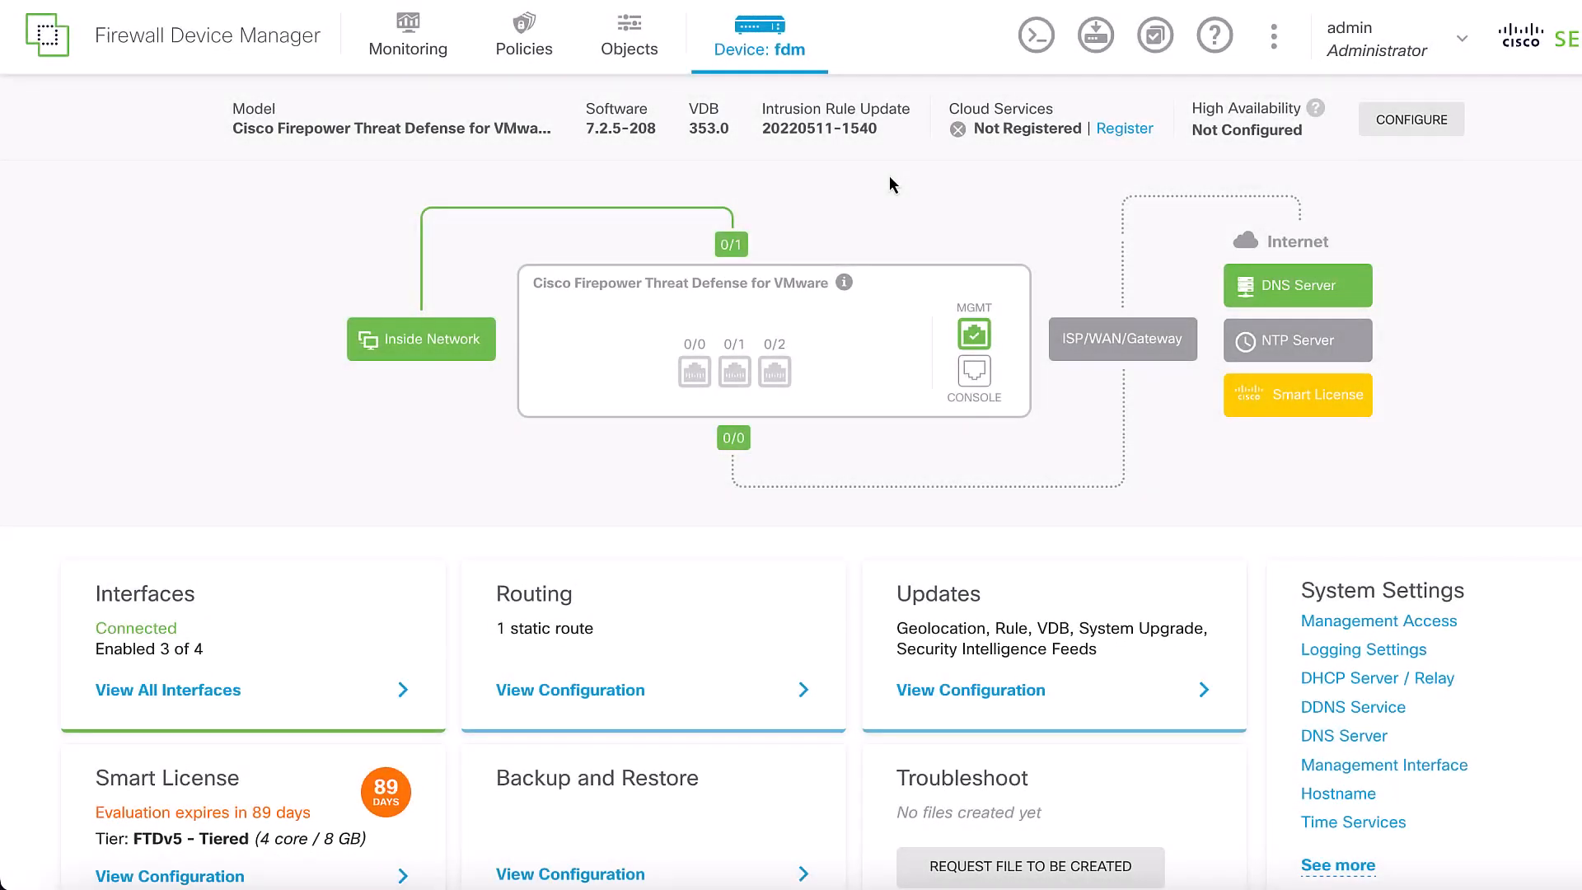
mouse_move(629, 46)
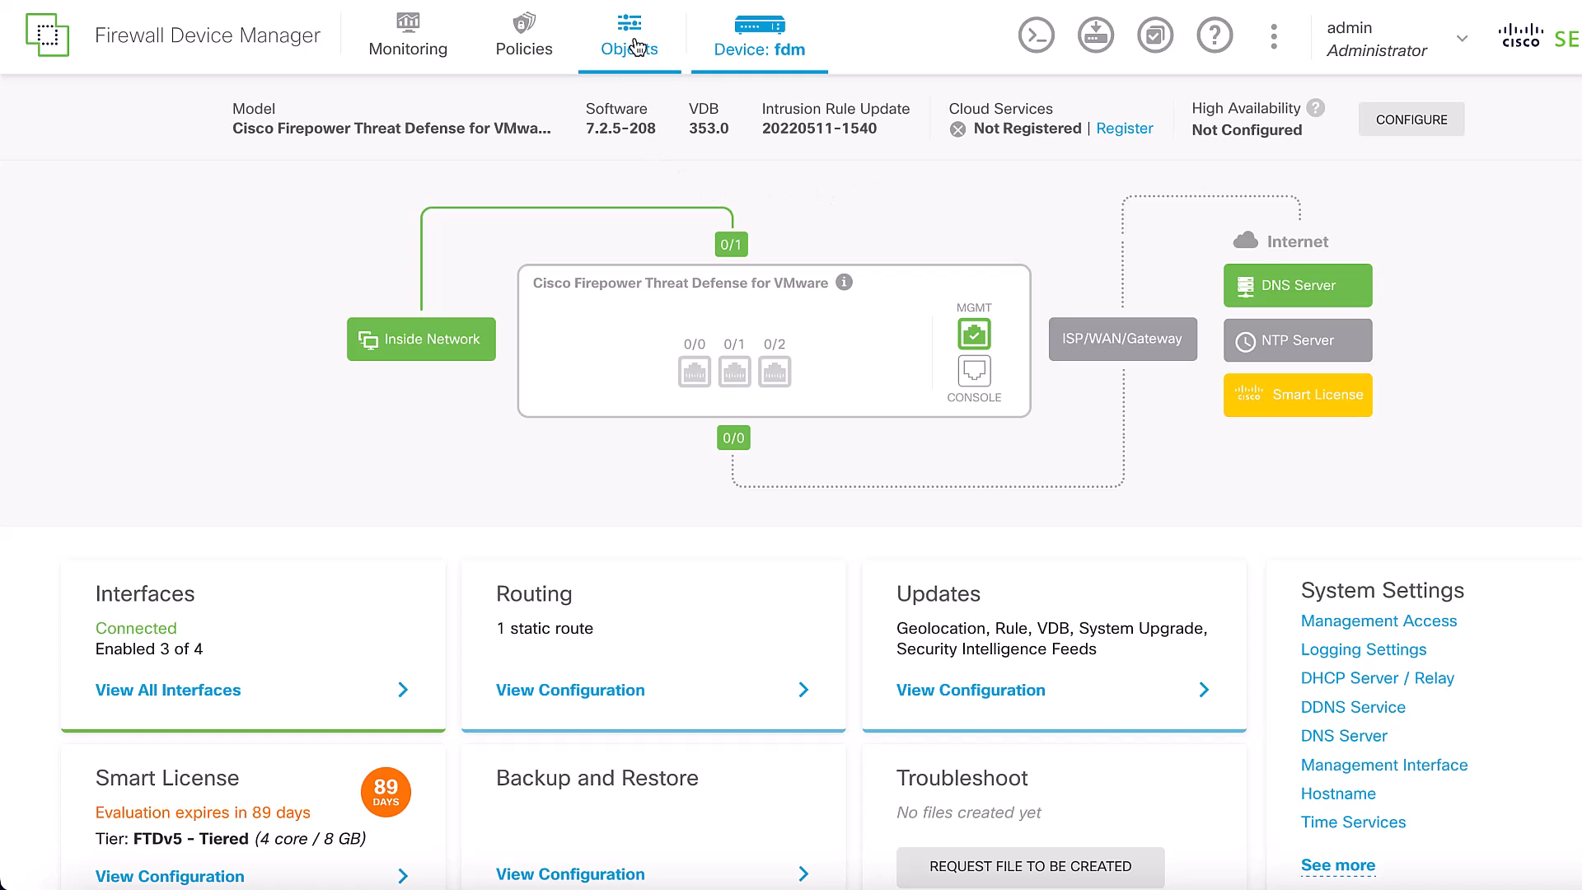
Open the Objects page to list the default network objects
left_click(629, 40)
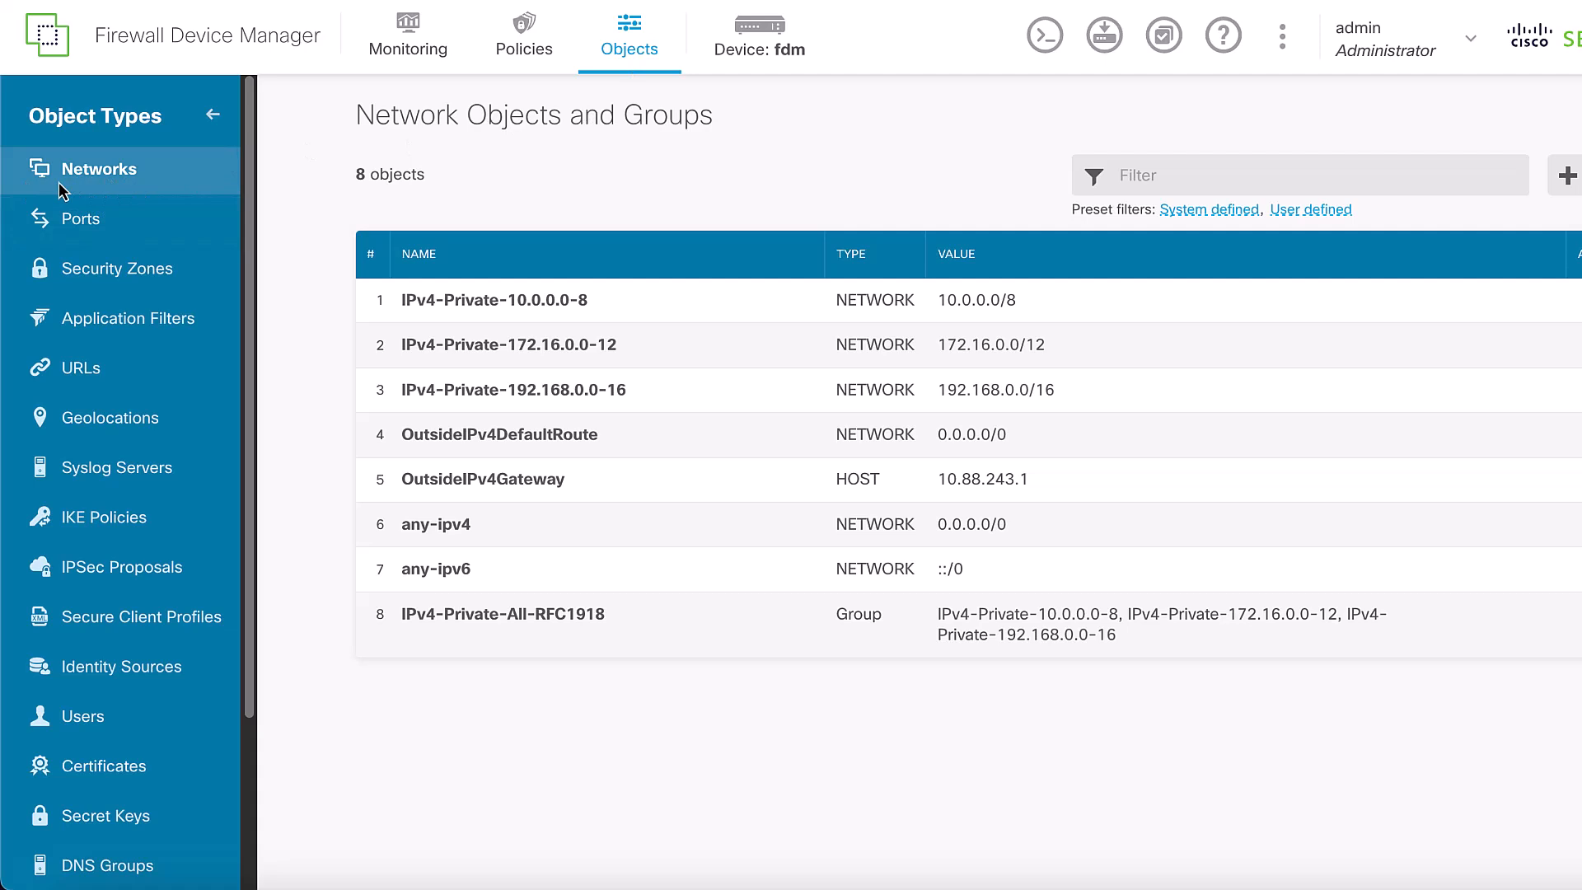
mouse_move(994, 247)
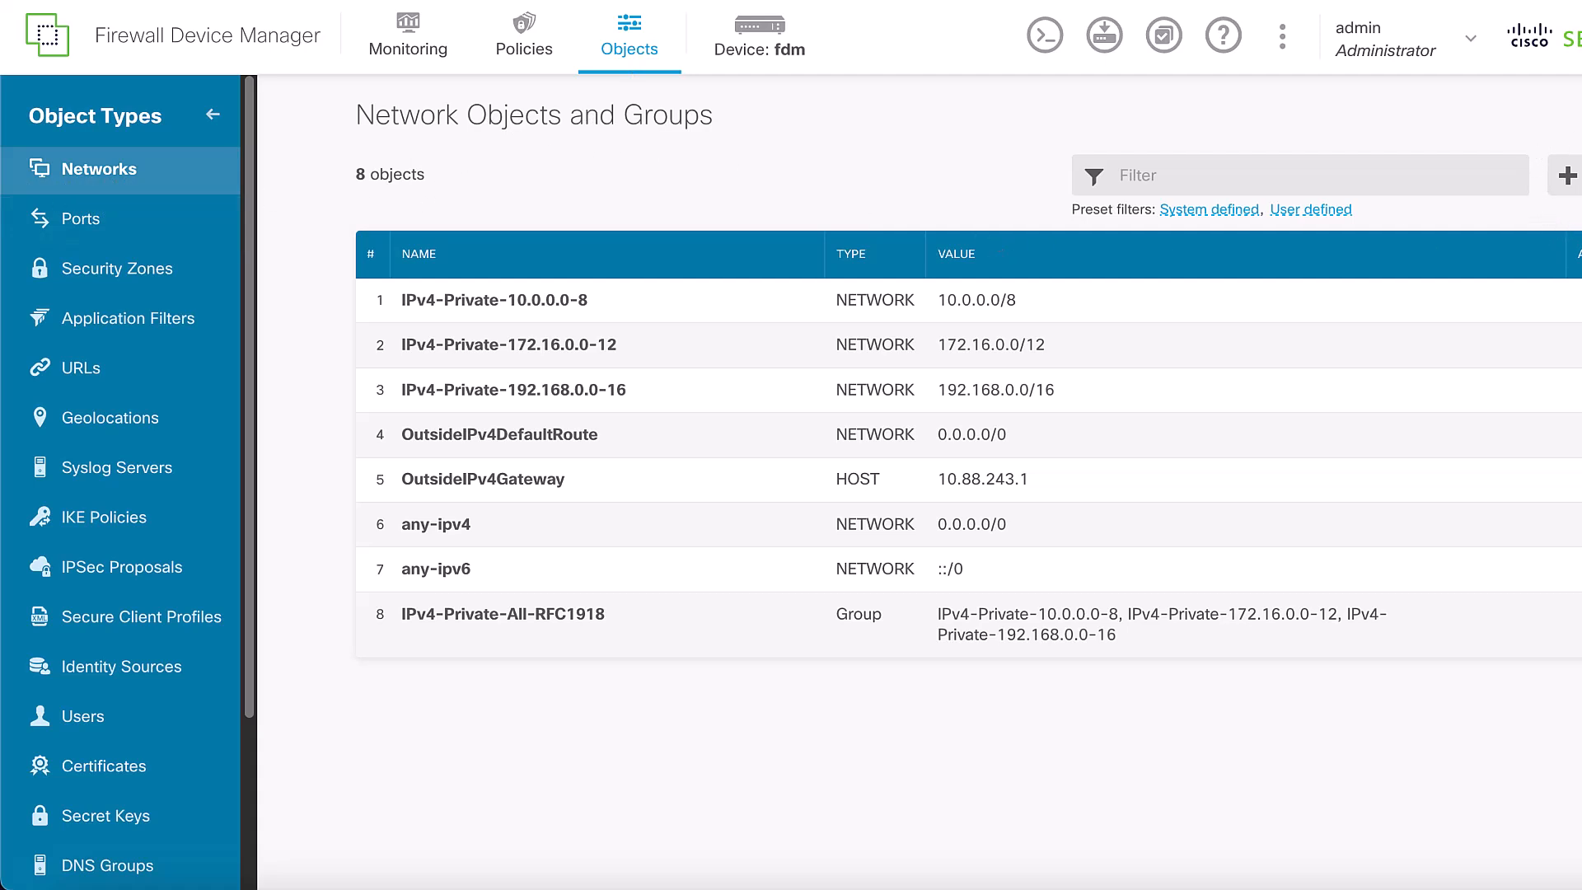
Create network object OBJ-NET-UNWANTED-COUNTRY with address 192.168.1.0/24
left_click(1567, 175)
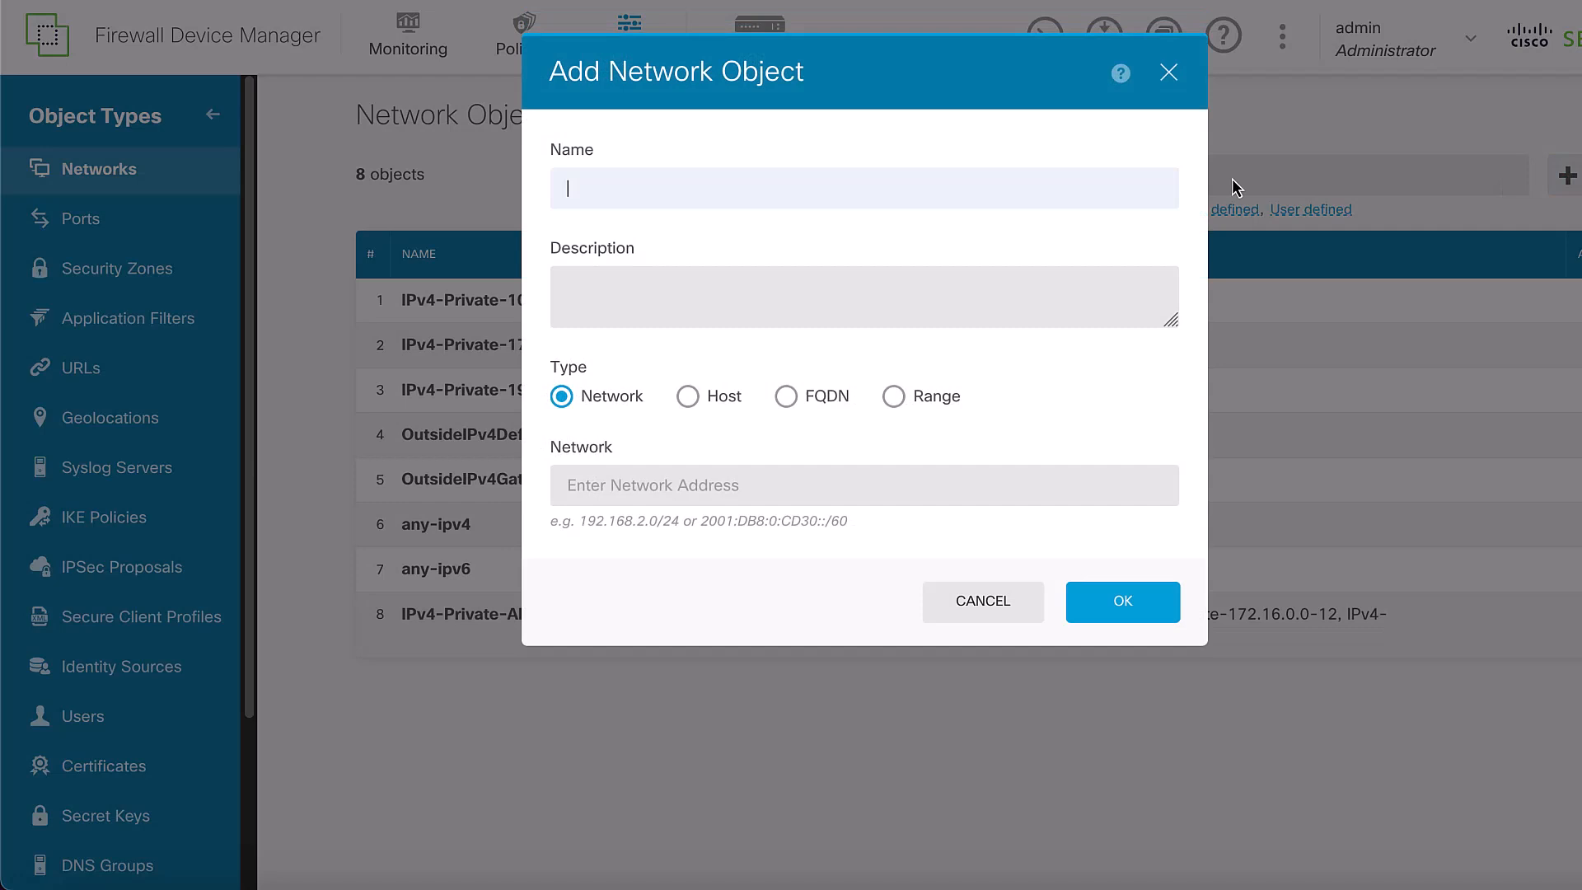
type("192.168.1.0/24")
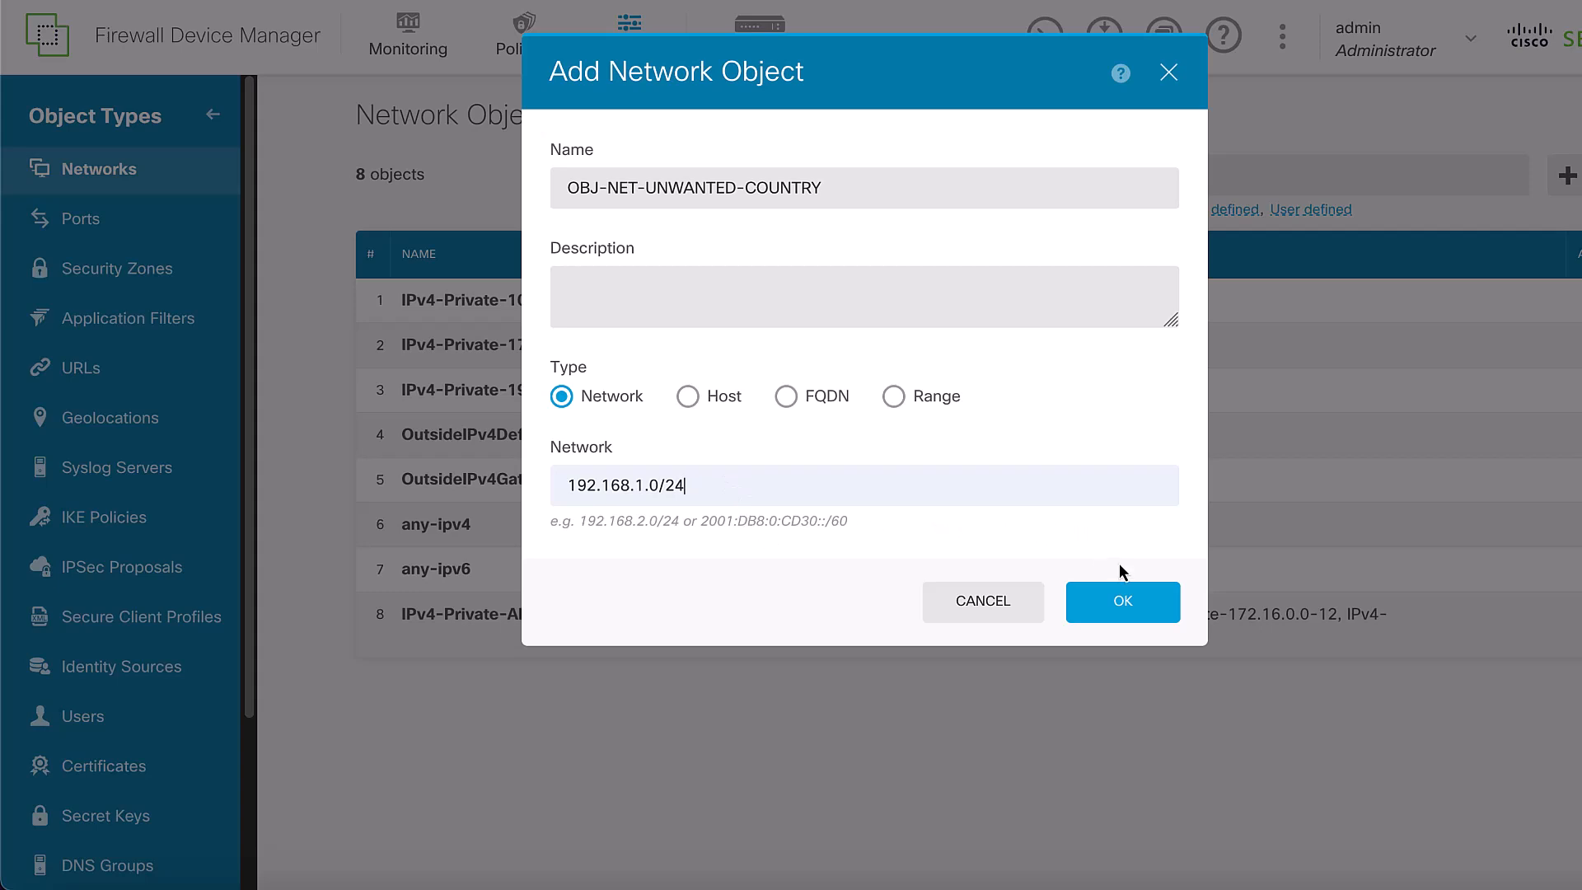
left_click(1121, 602)
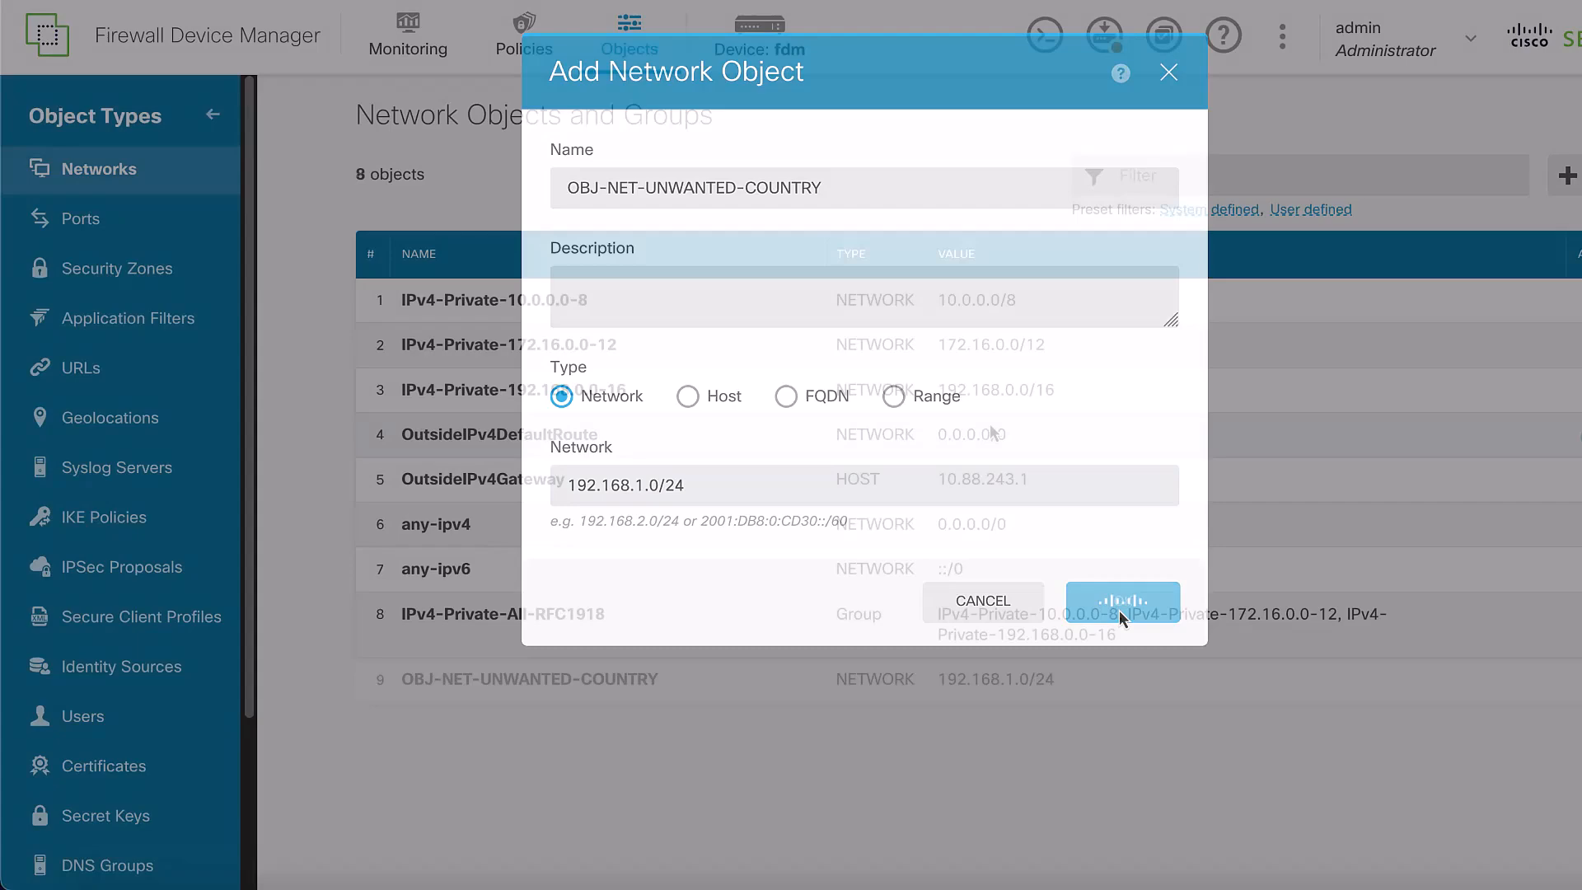
left_click(1122, 600)
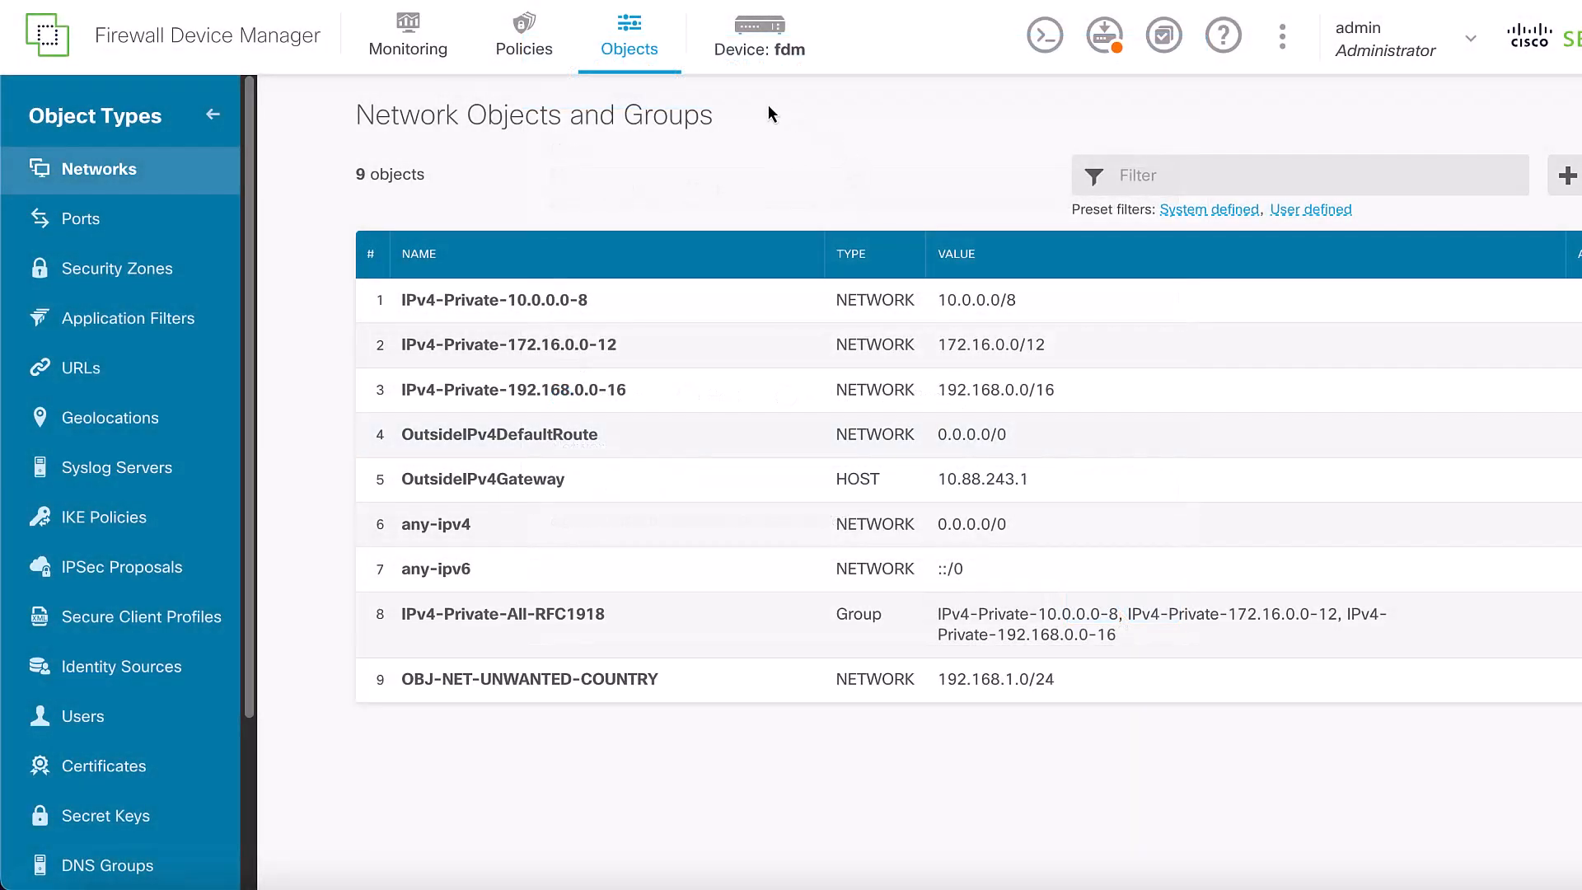
mouse_move(764, 104)
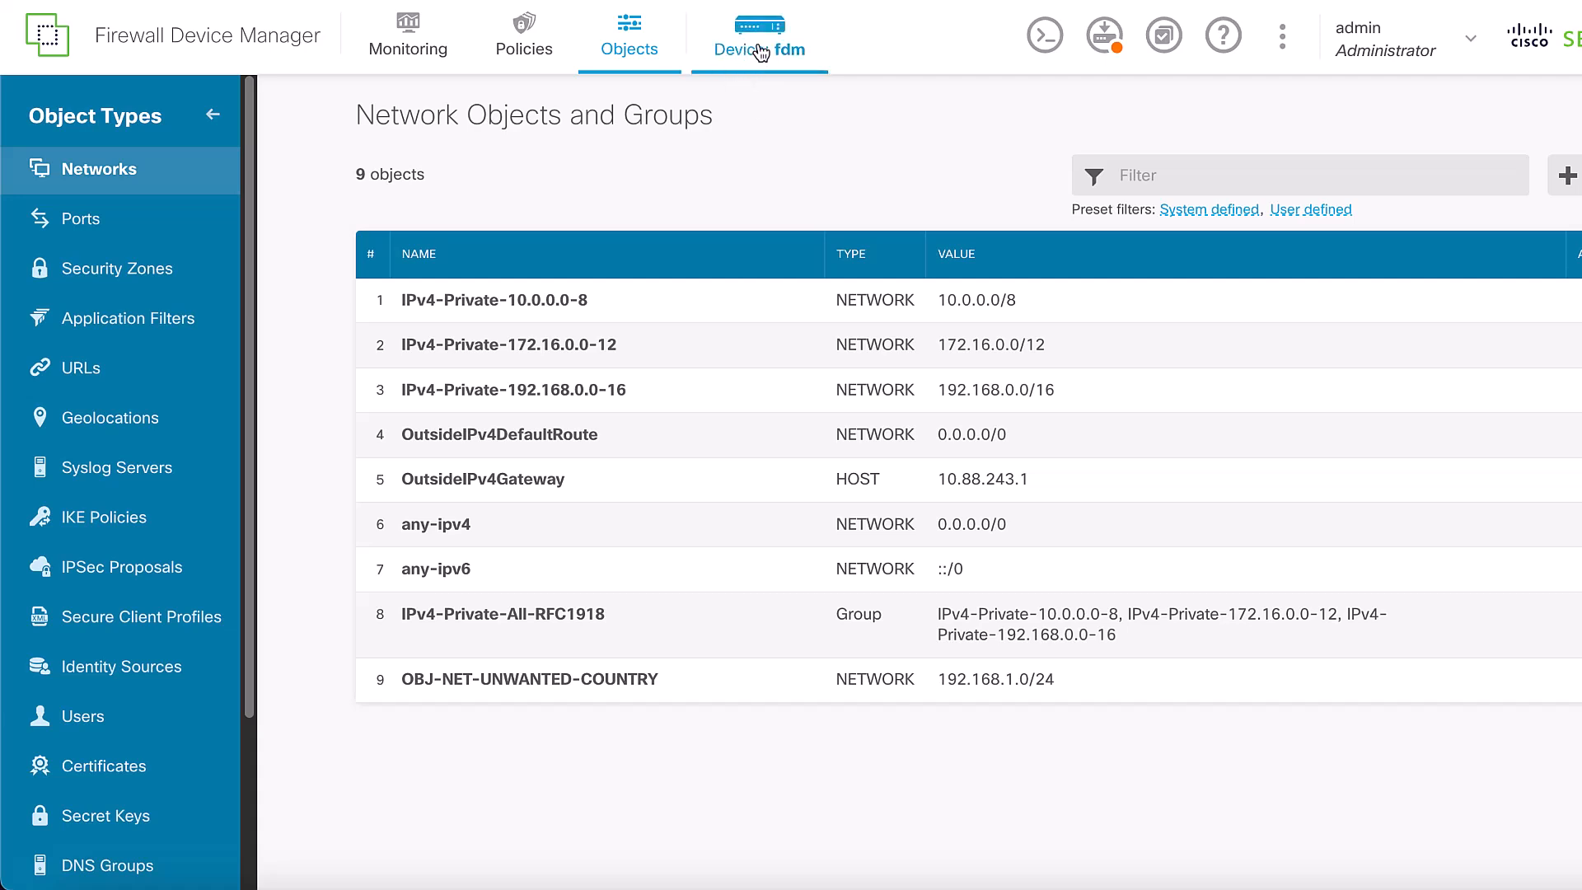
From the device overview, open Advanced Configuration's View Configuration for Smart CLI objects
left_click(758, 37)
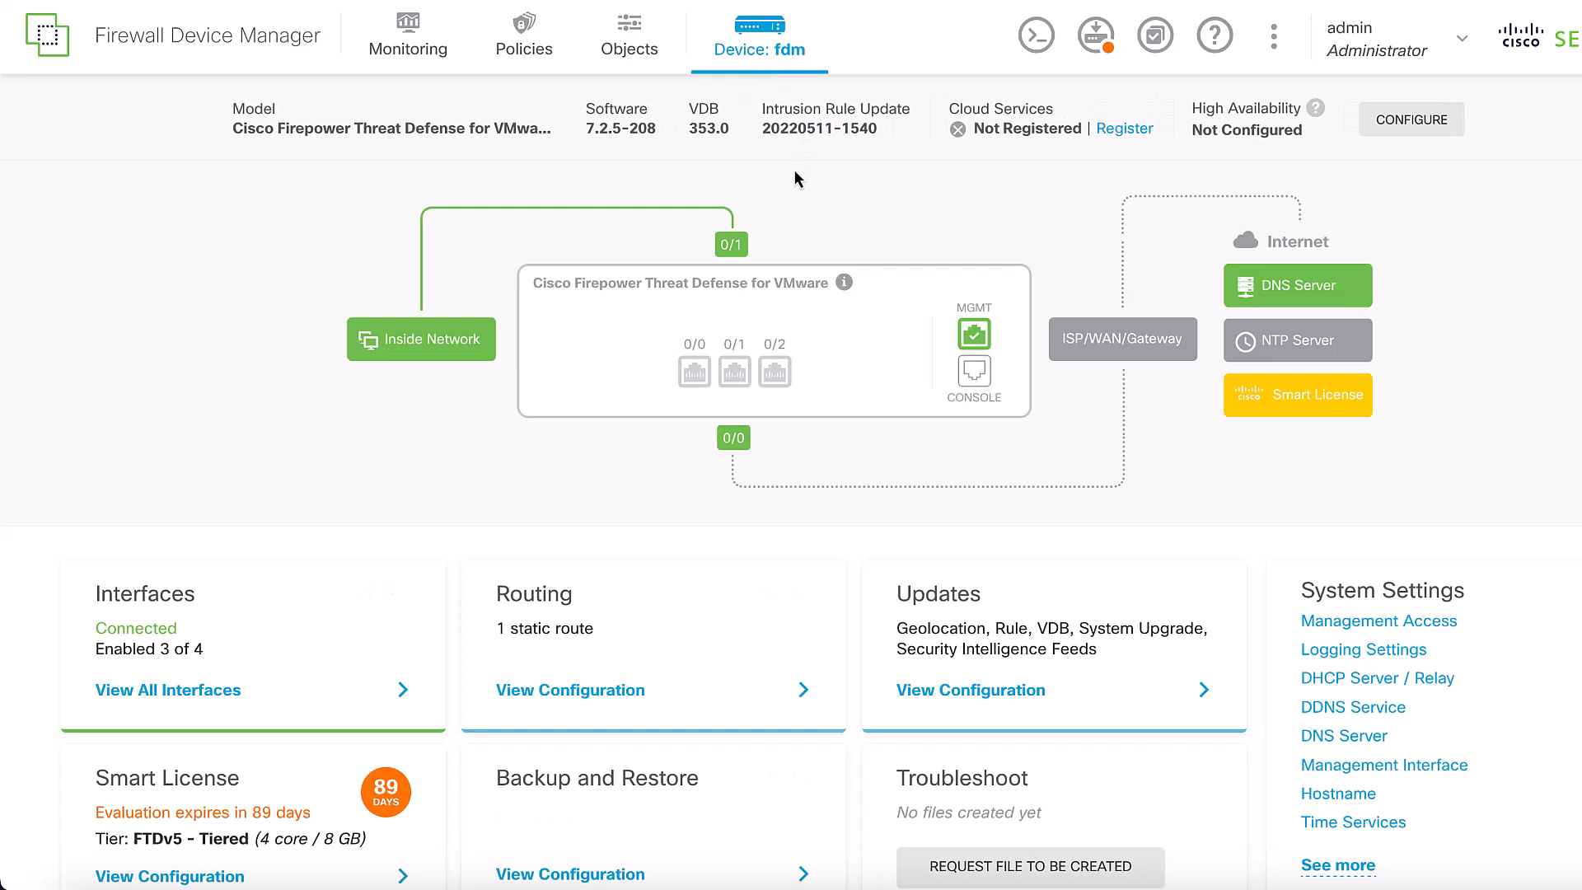
scroll("down", 3)
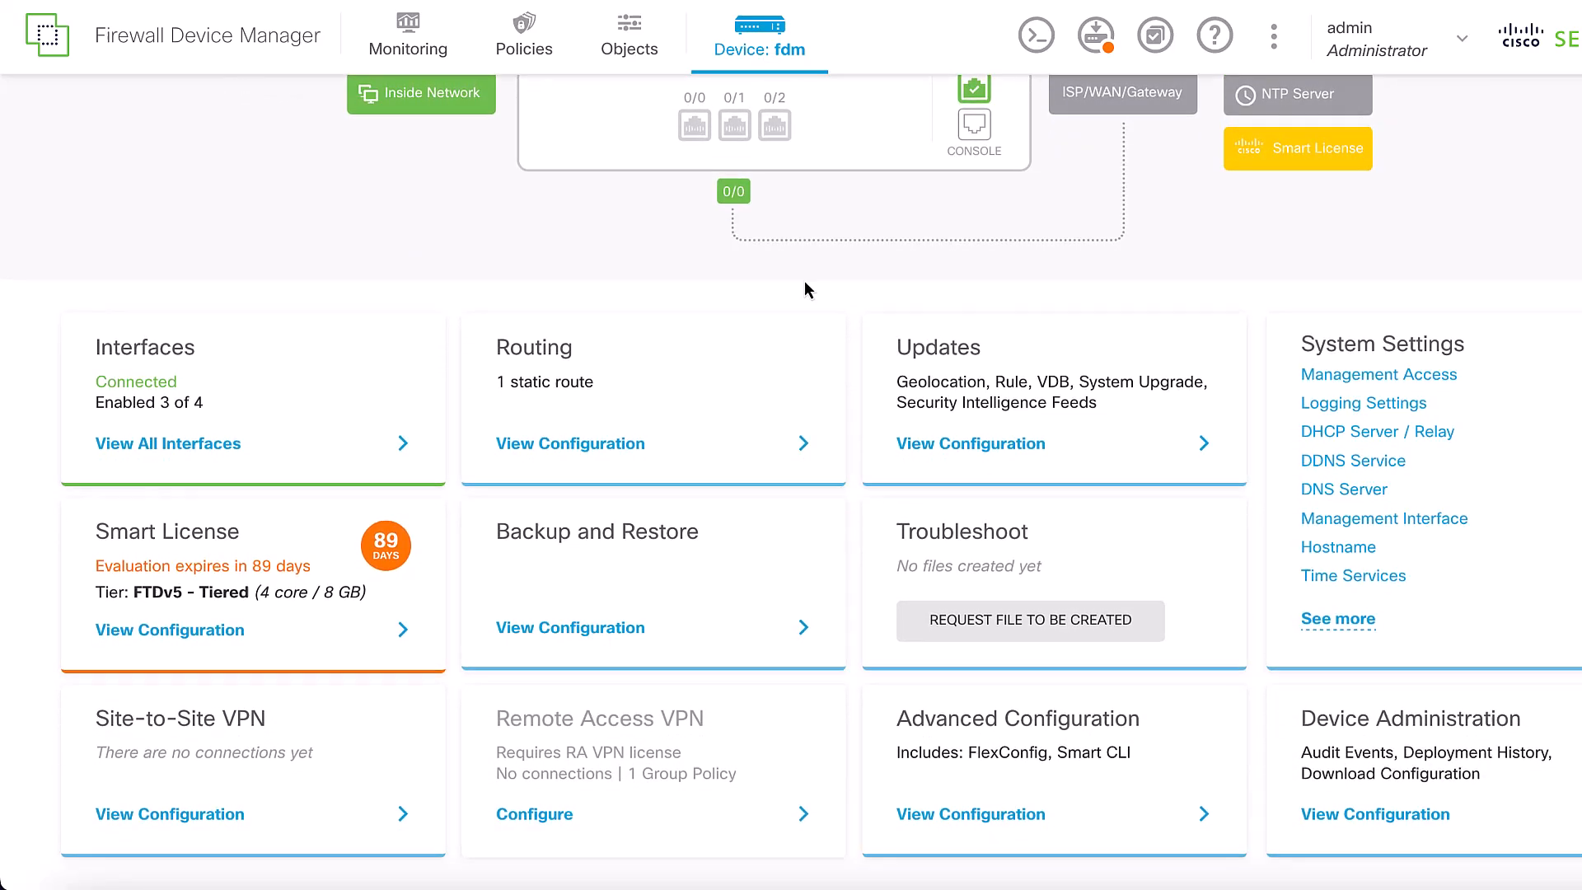
mouse_move(889, 795)
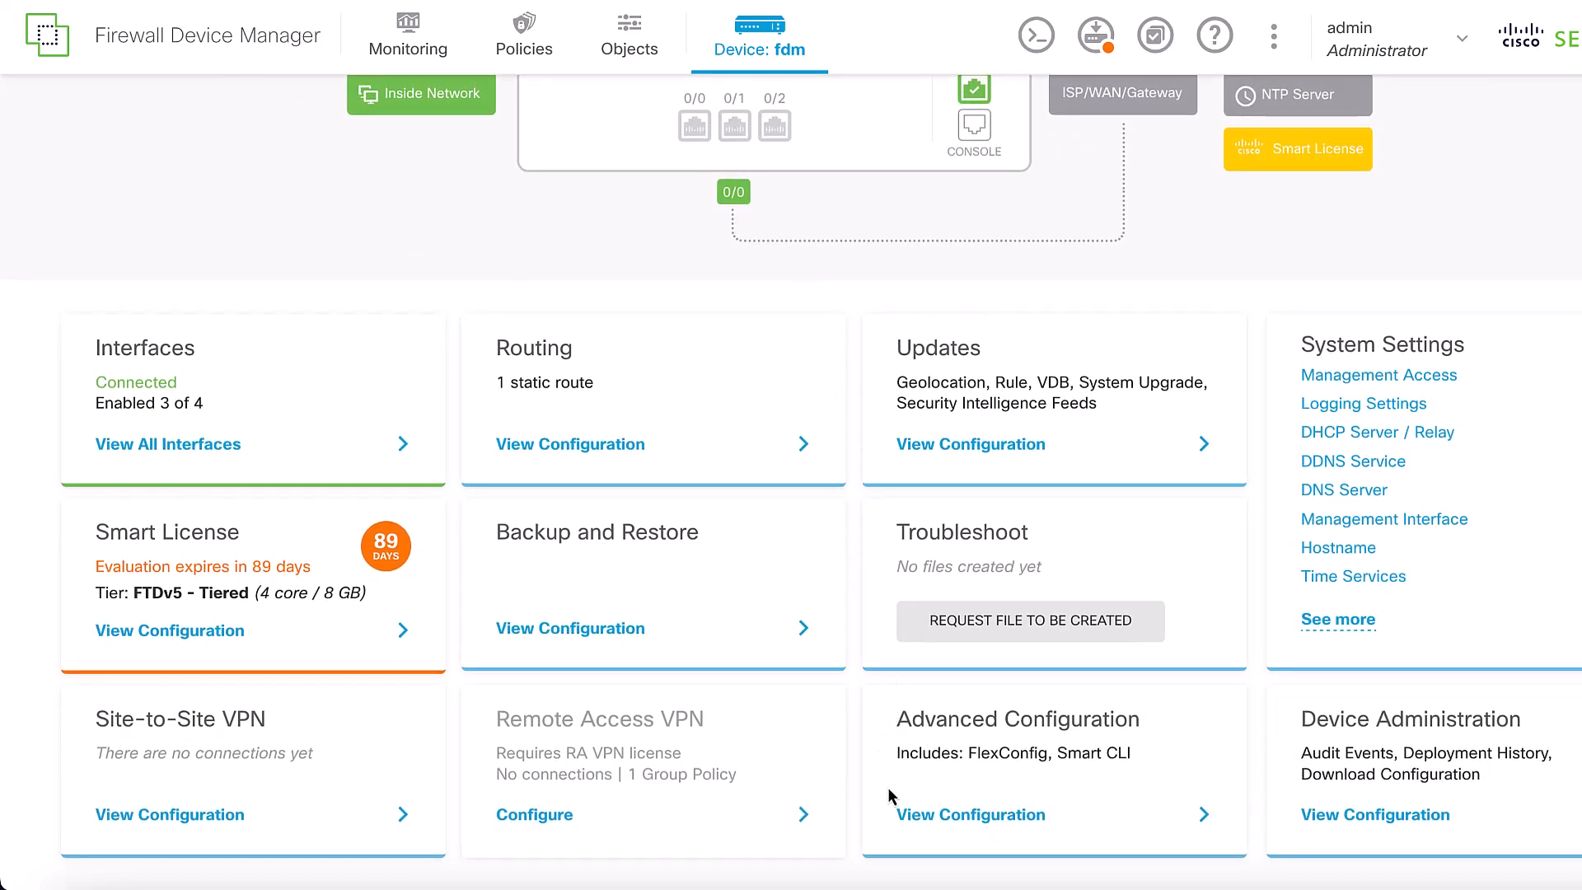
left_click(969, 814)
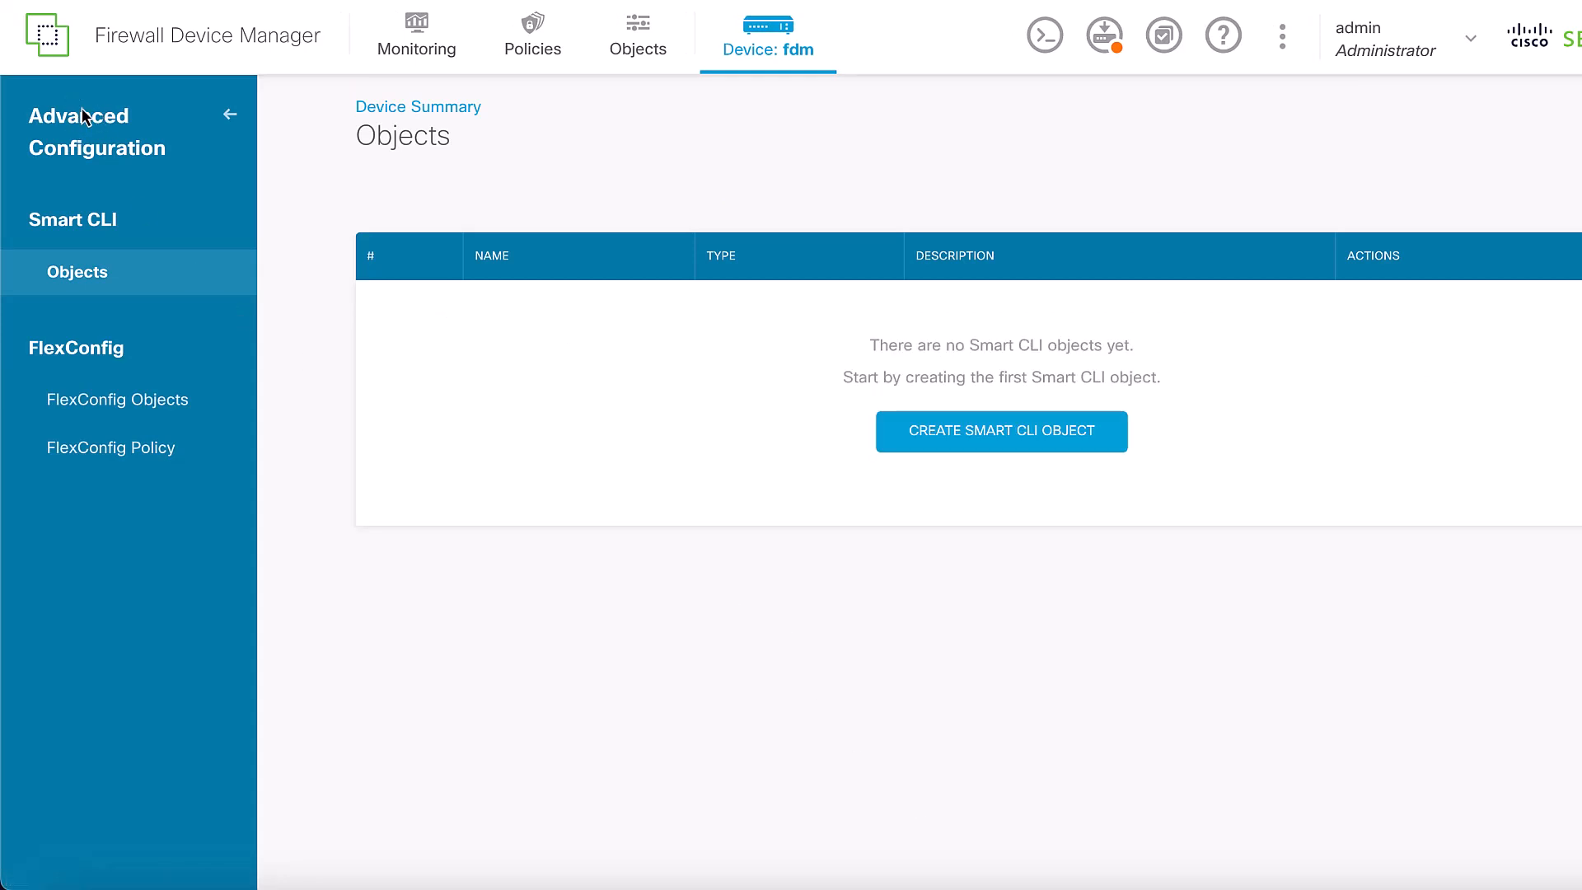
mouse_move(71, 262)
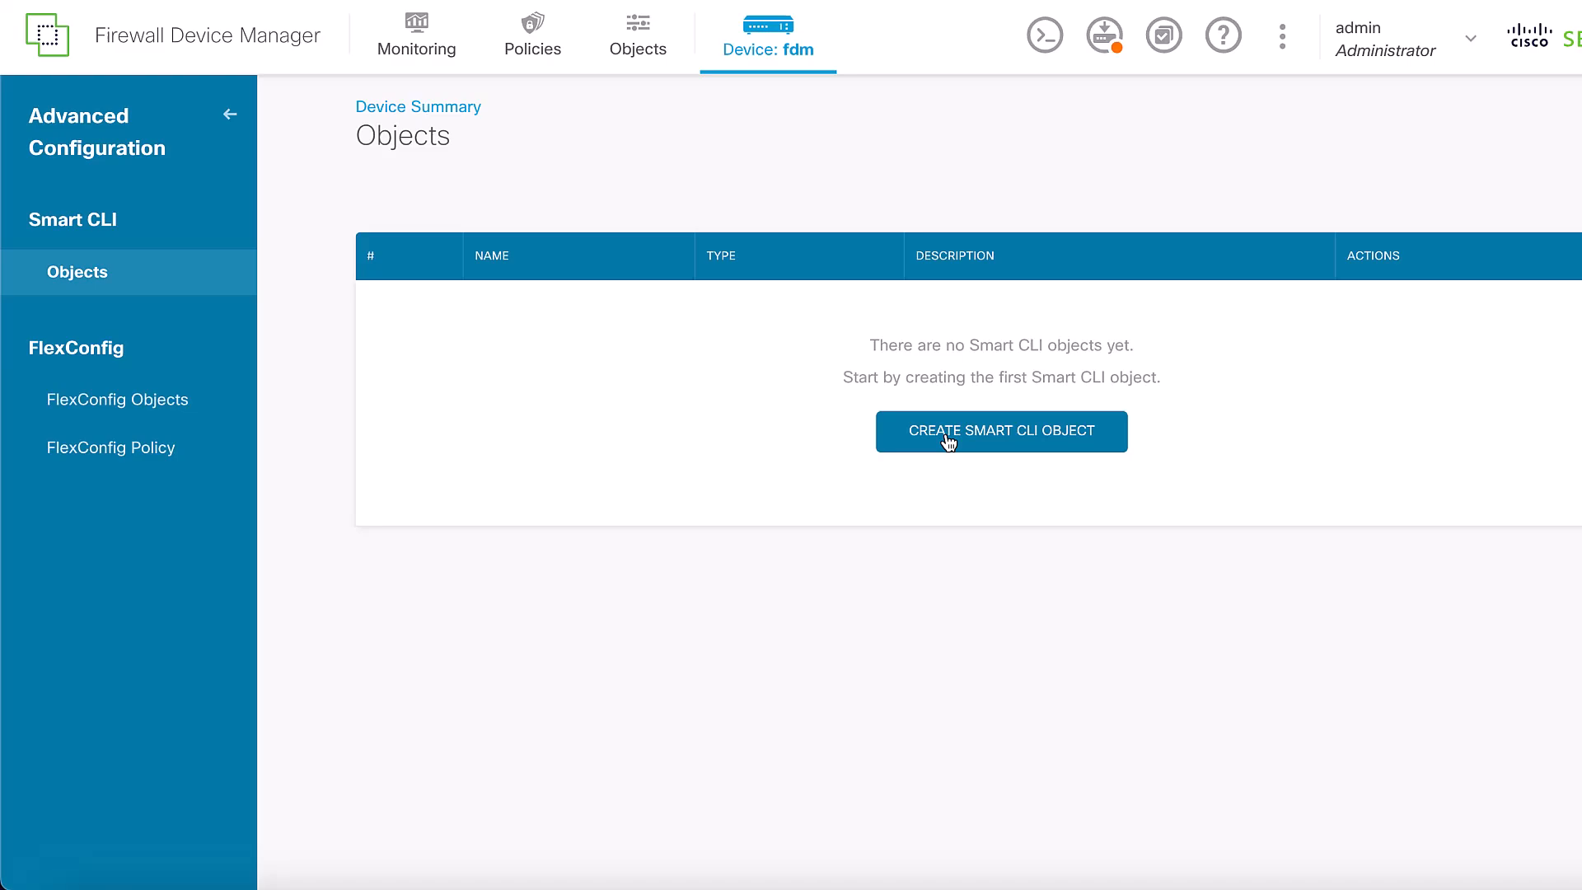
Create Extended Access List ACL-UNWANTED-COUNTRY with a deny entry and save it
left_click(999, 431)
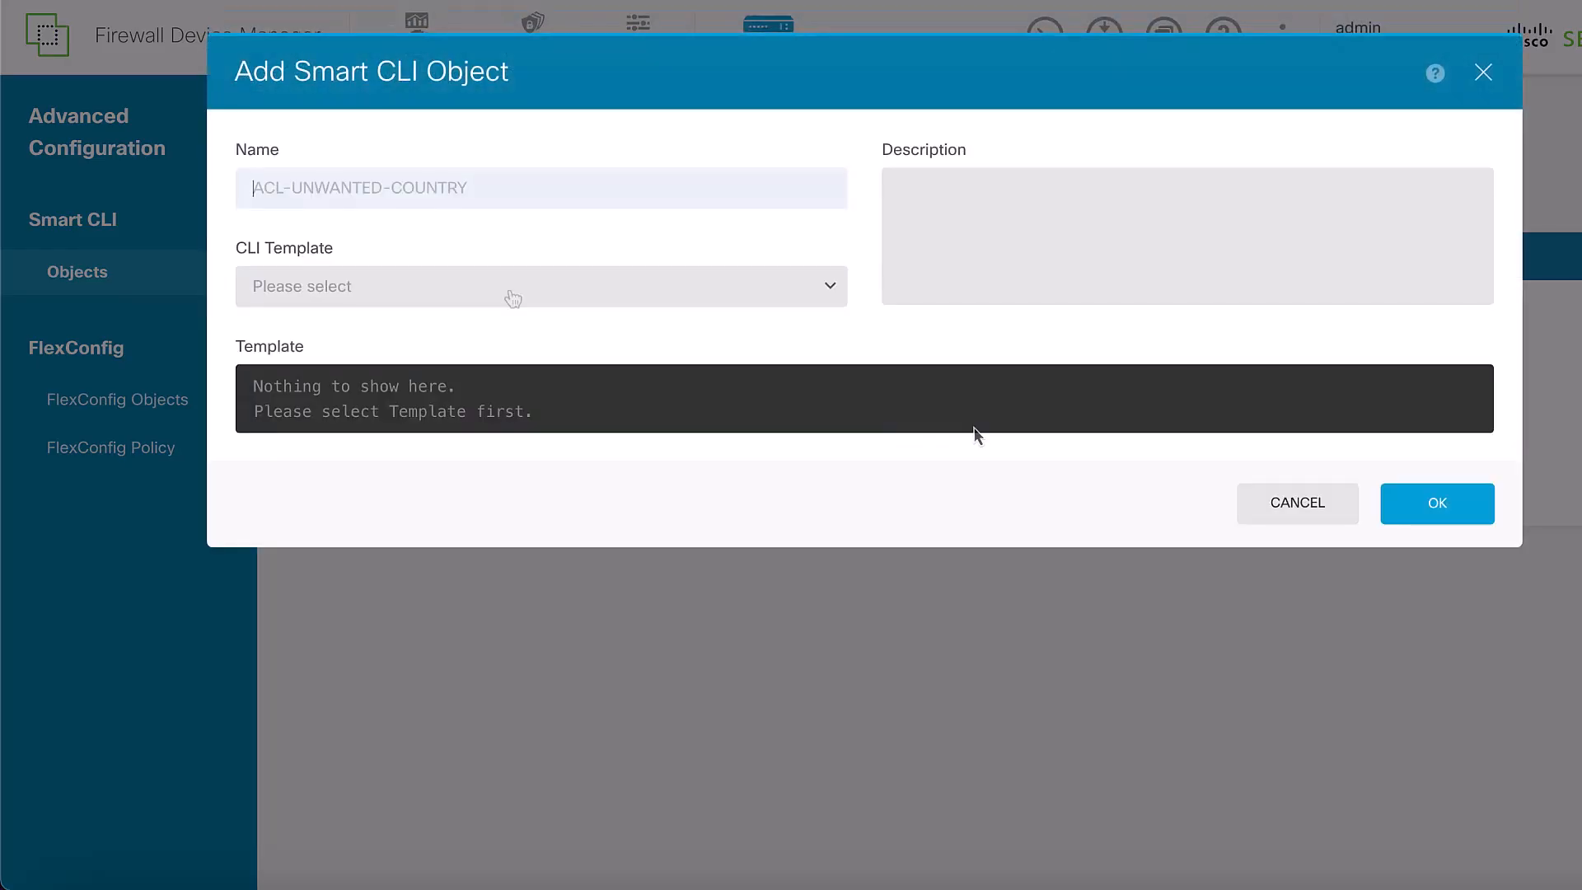
type("ACL-UNWANTED-COUNTRY")
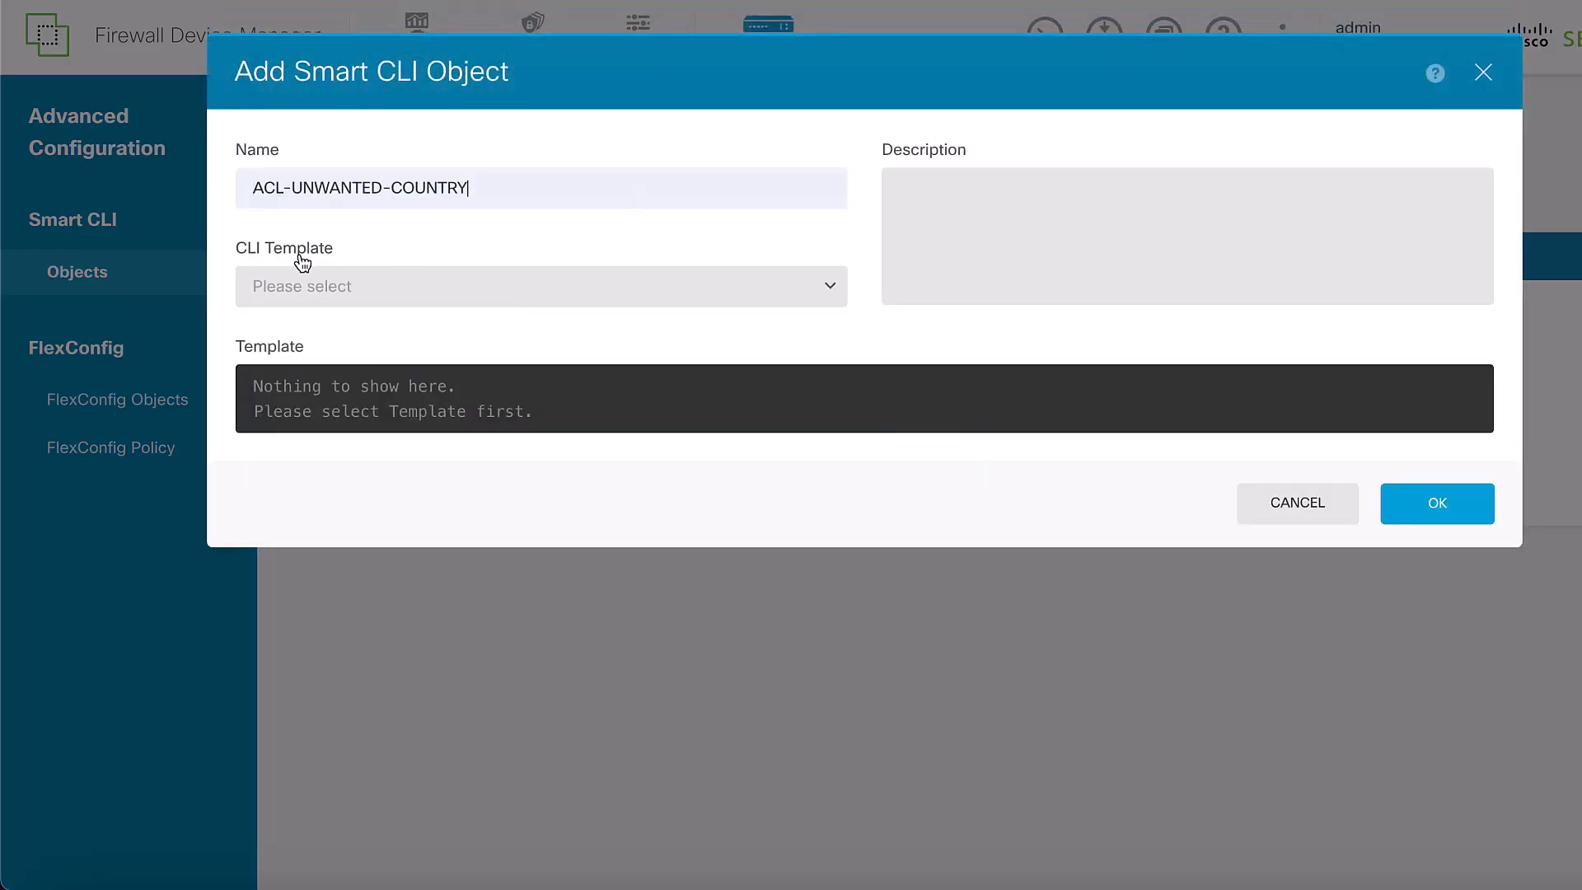
left_click(539, 286)
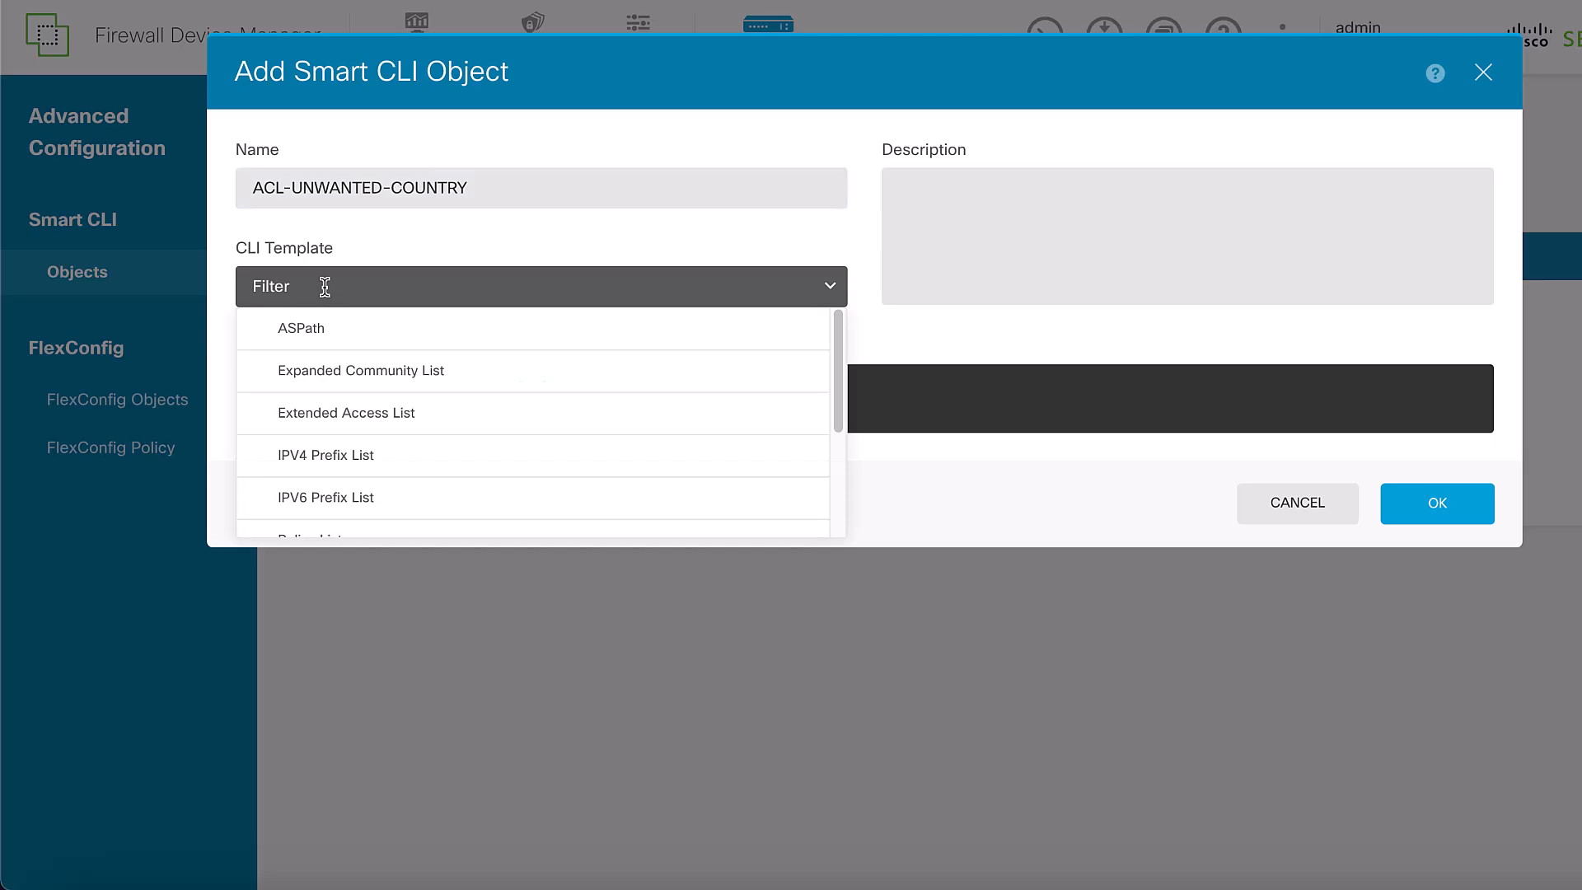
mouse_move(345, 413)
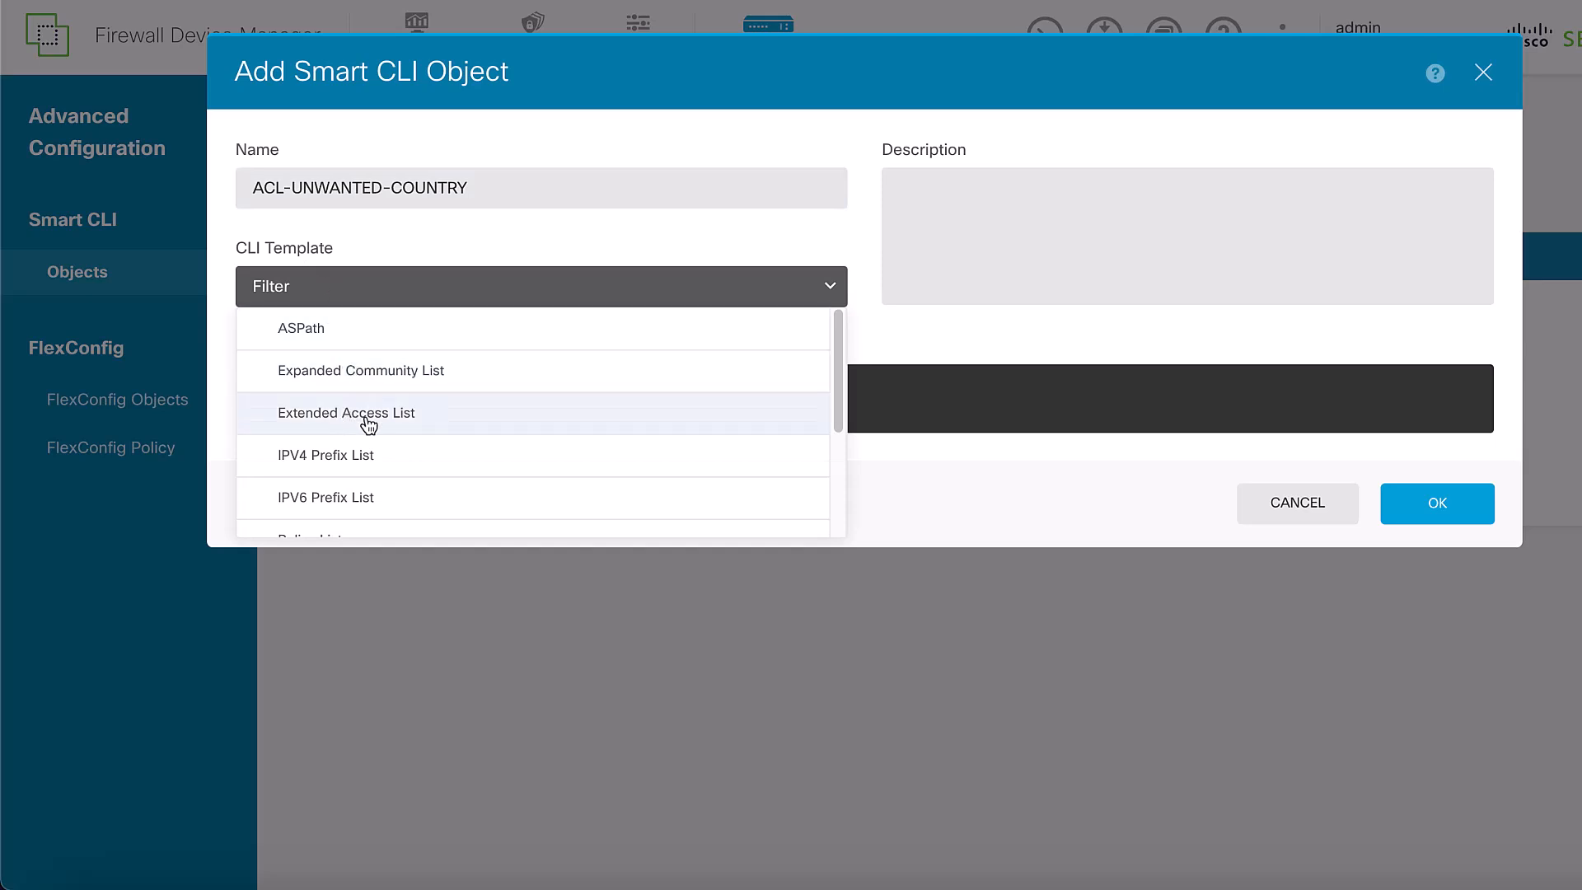
left_click(345, 412)
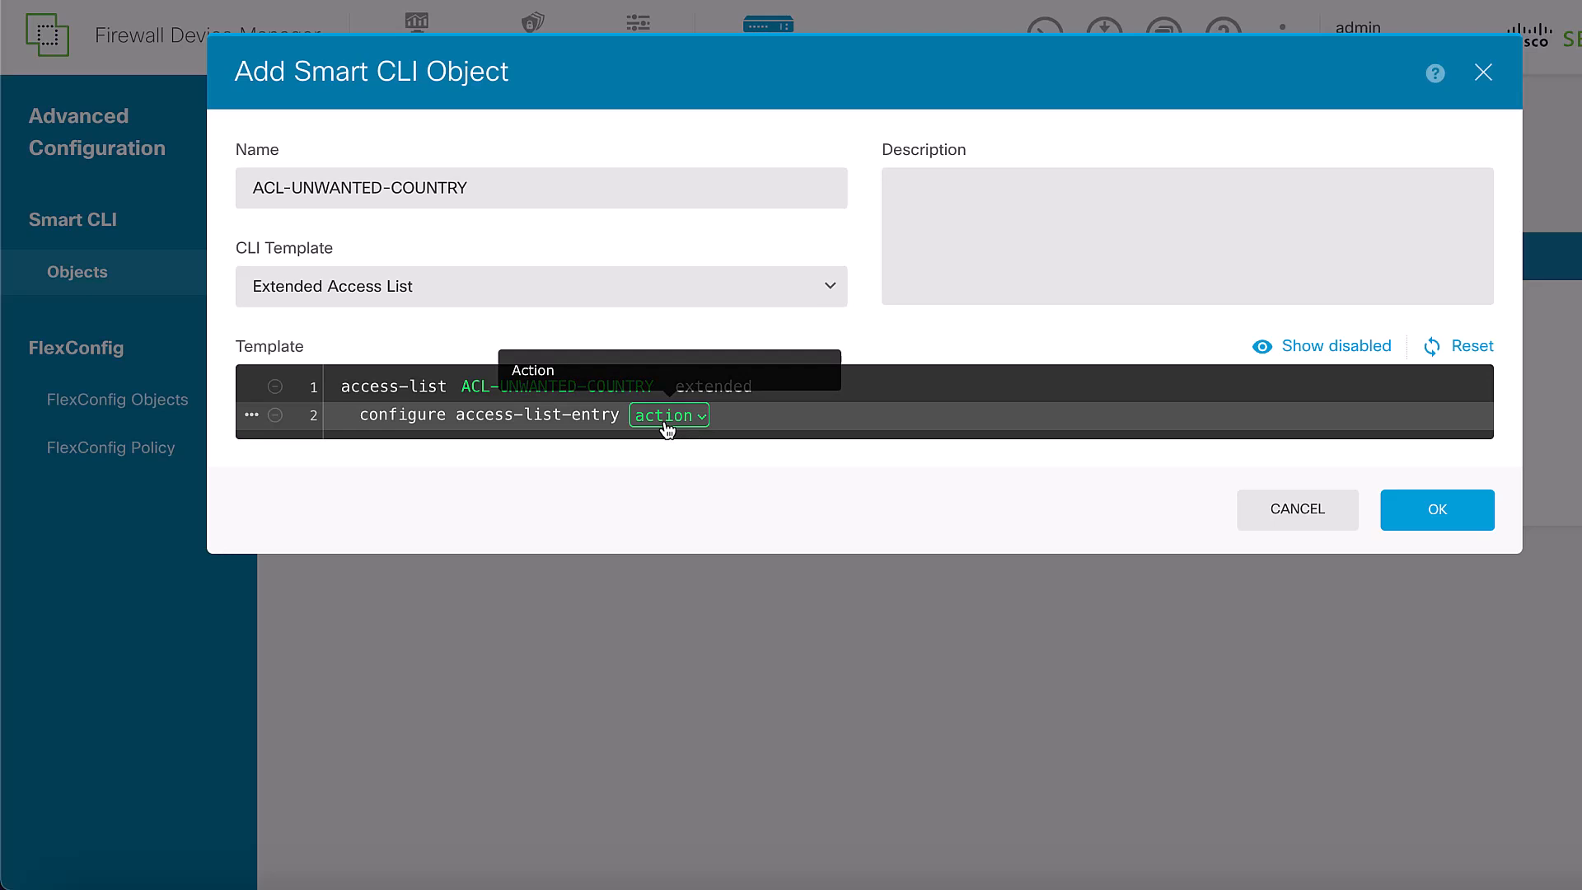
left_click(668, 414)
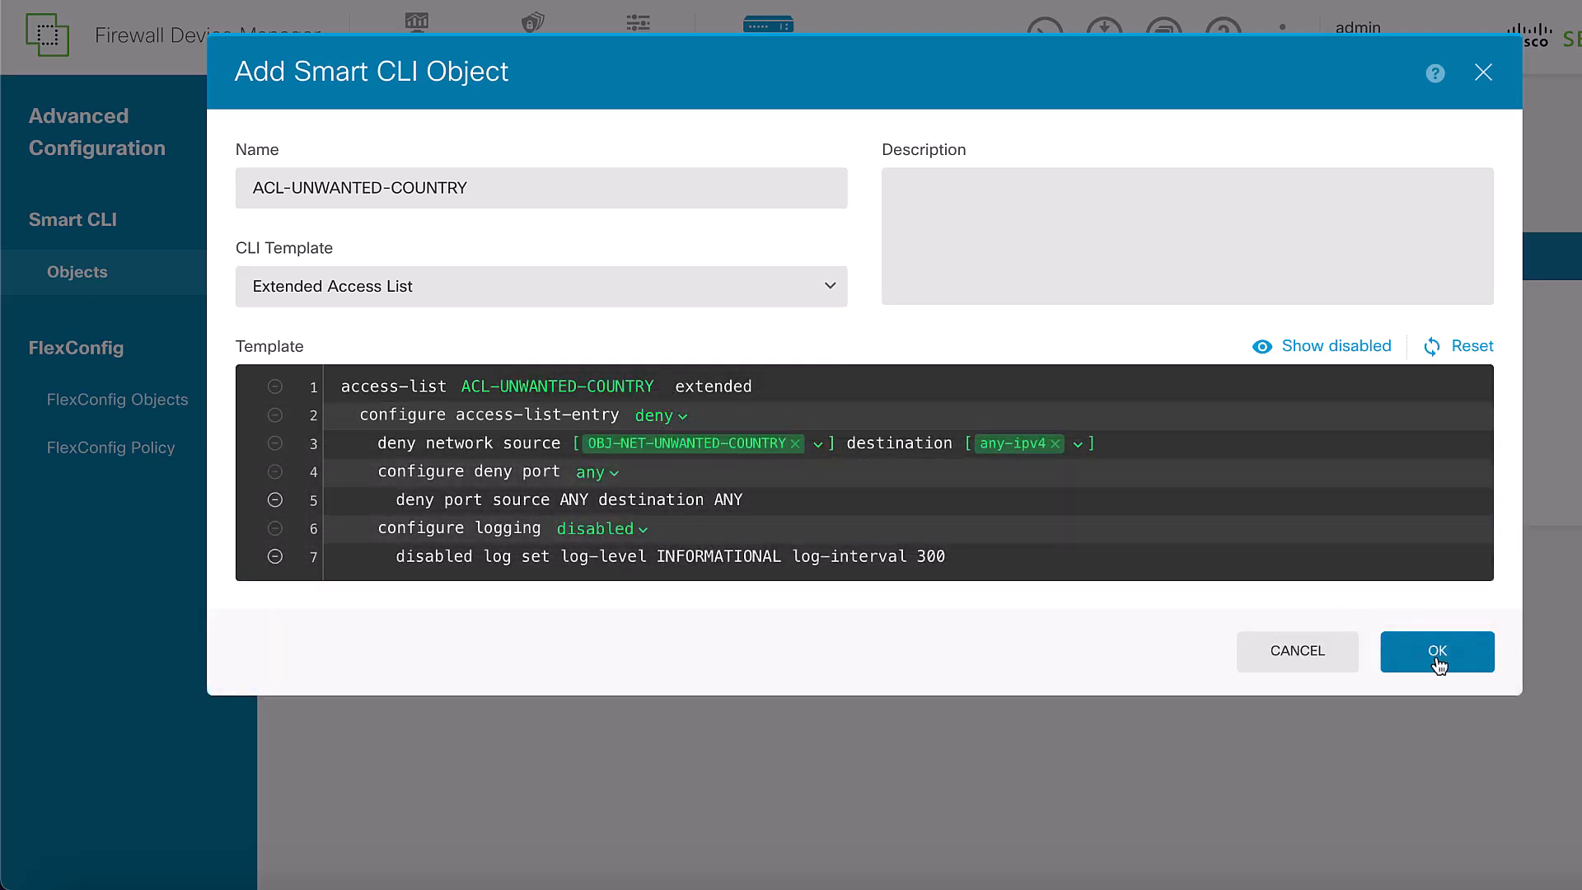
left_click(1435, 651)
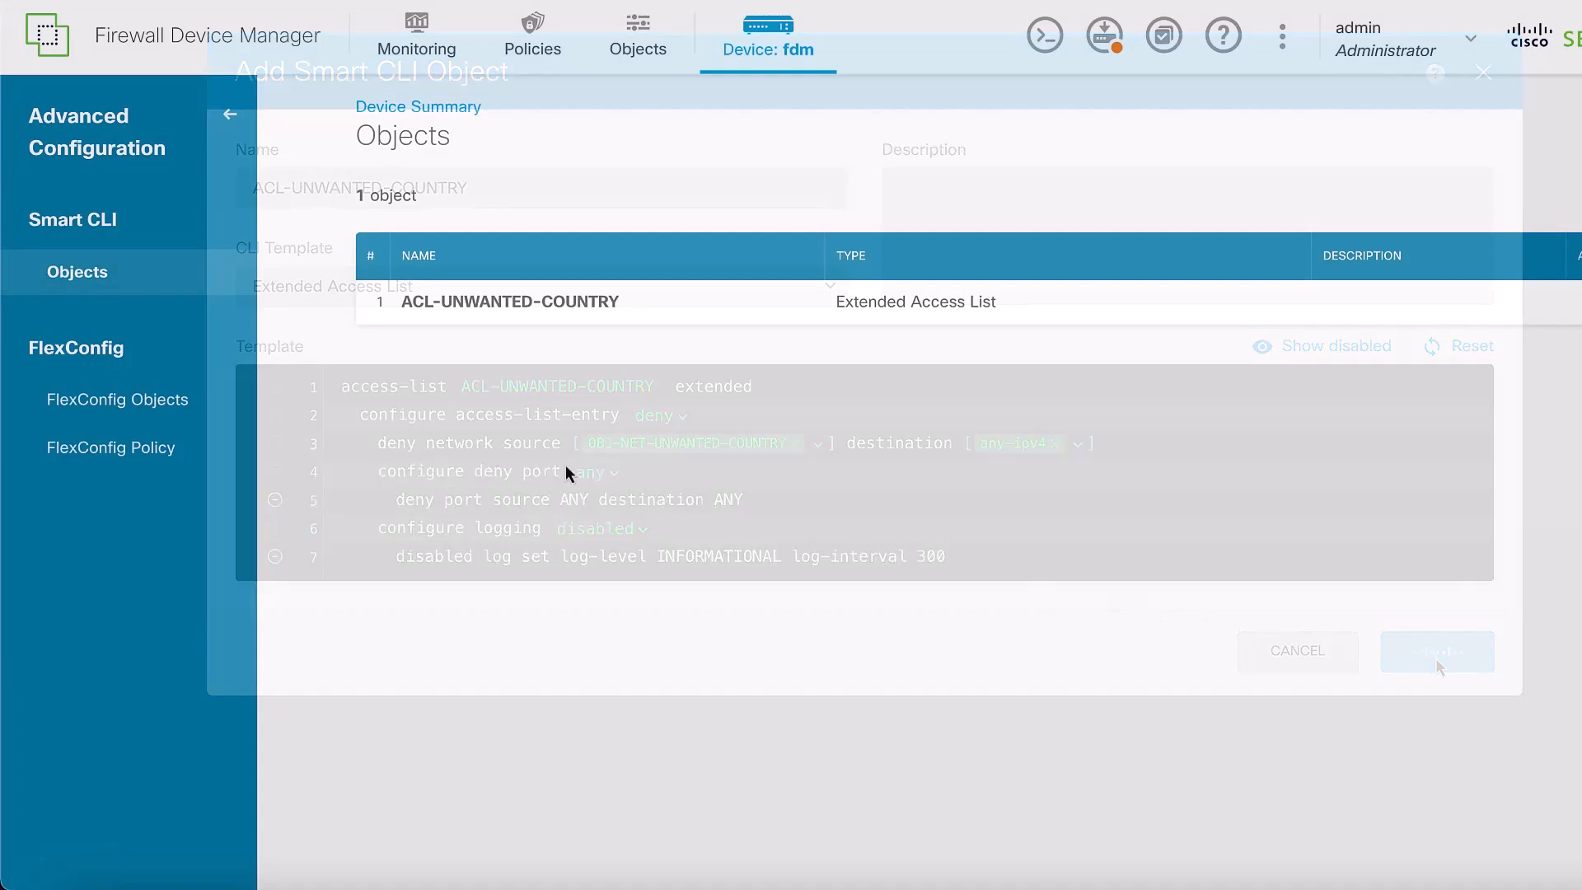
Go to FlexConfig Objects and start a new FlexConfig object
left_click(1435, 651)
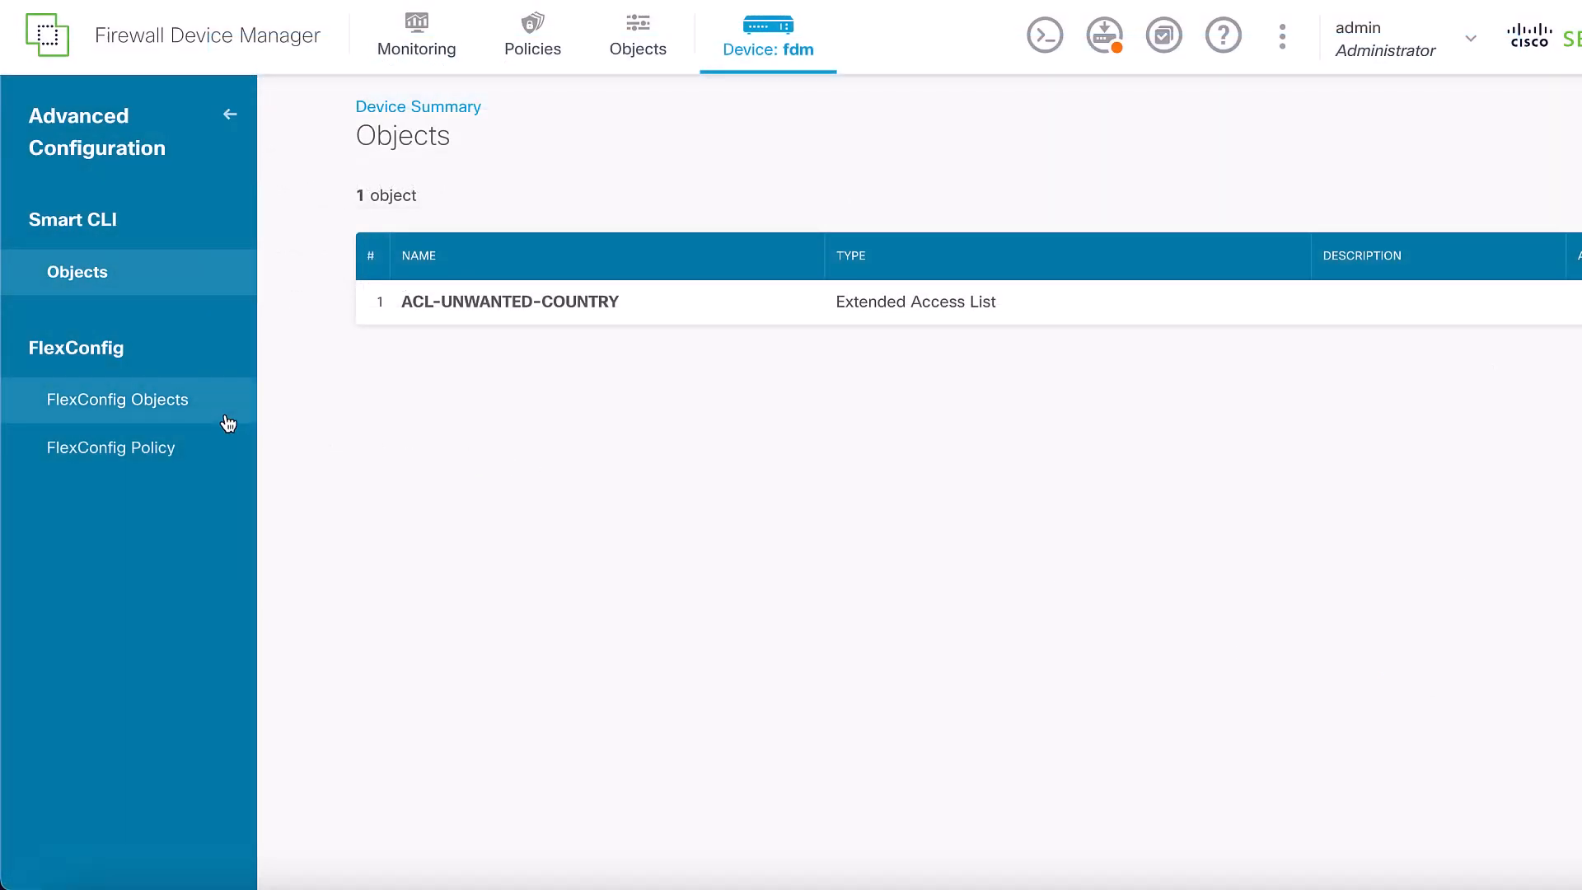
mouse_move(64, 369)
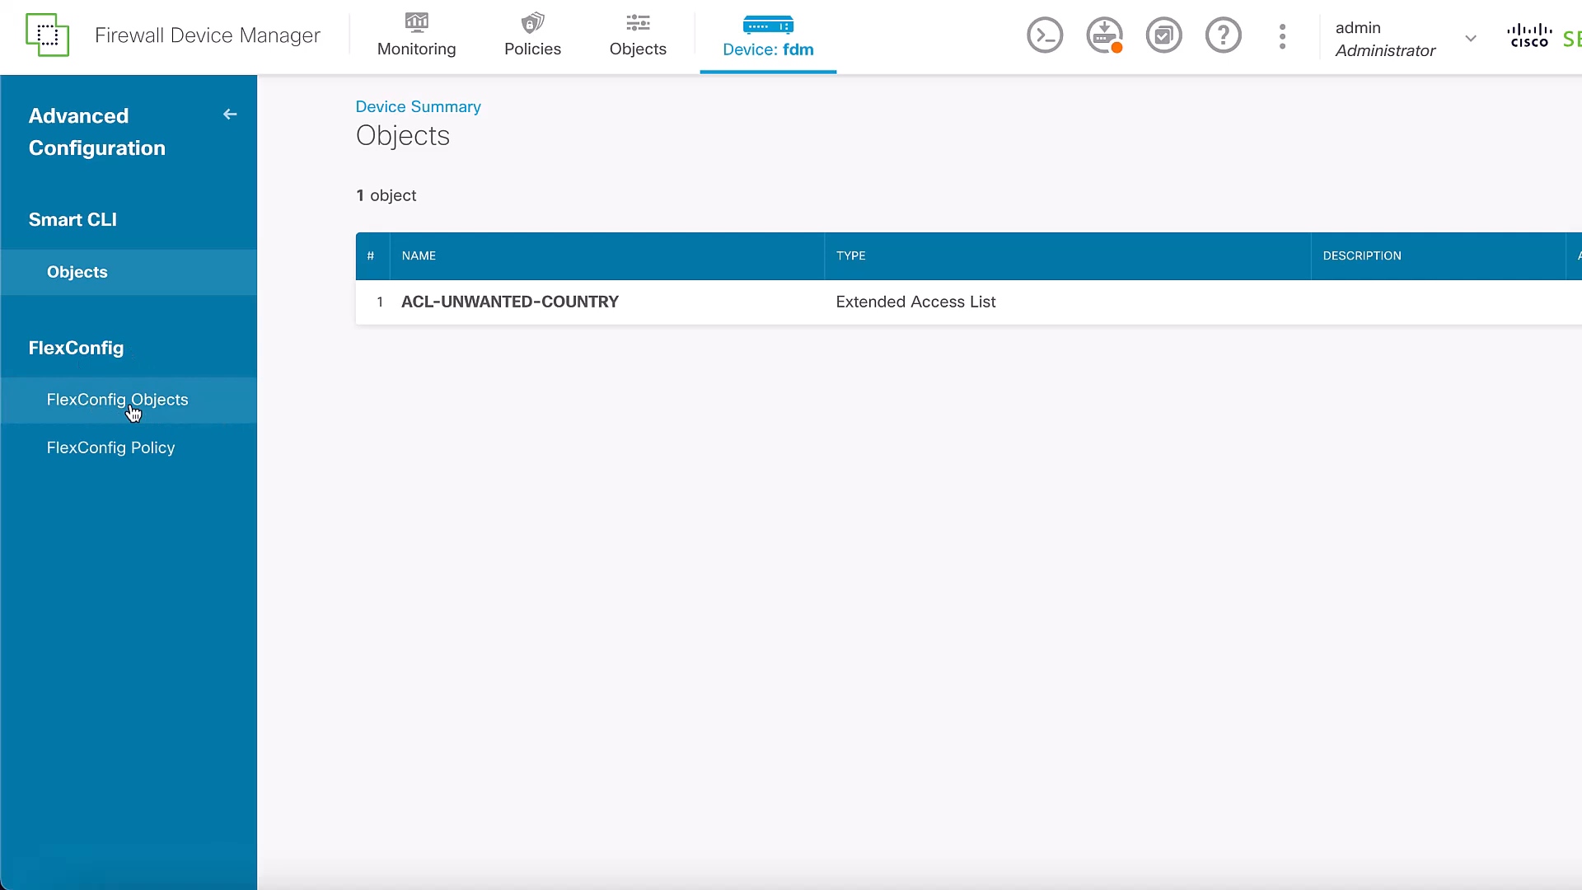
left_click(117, 400)
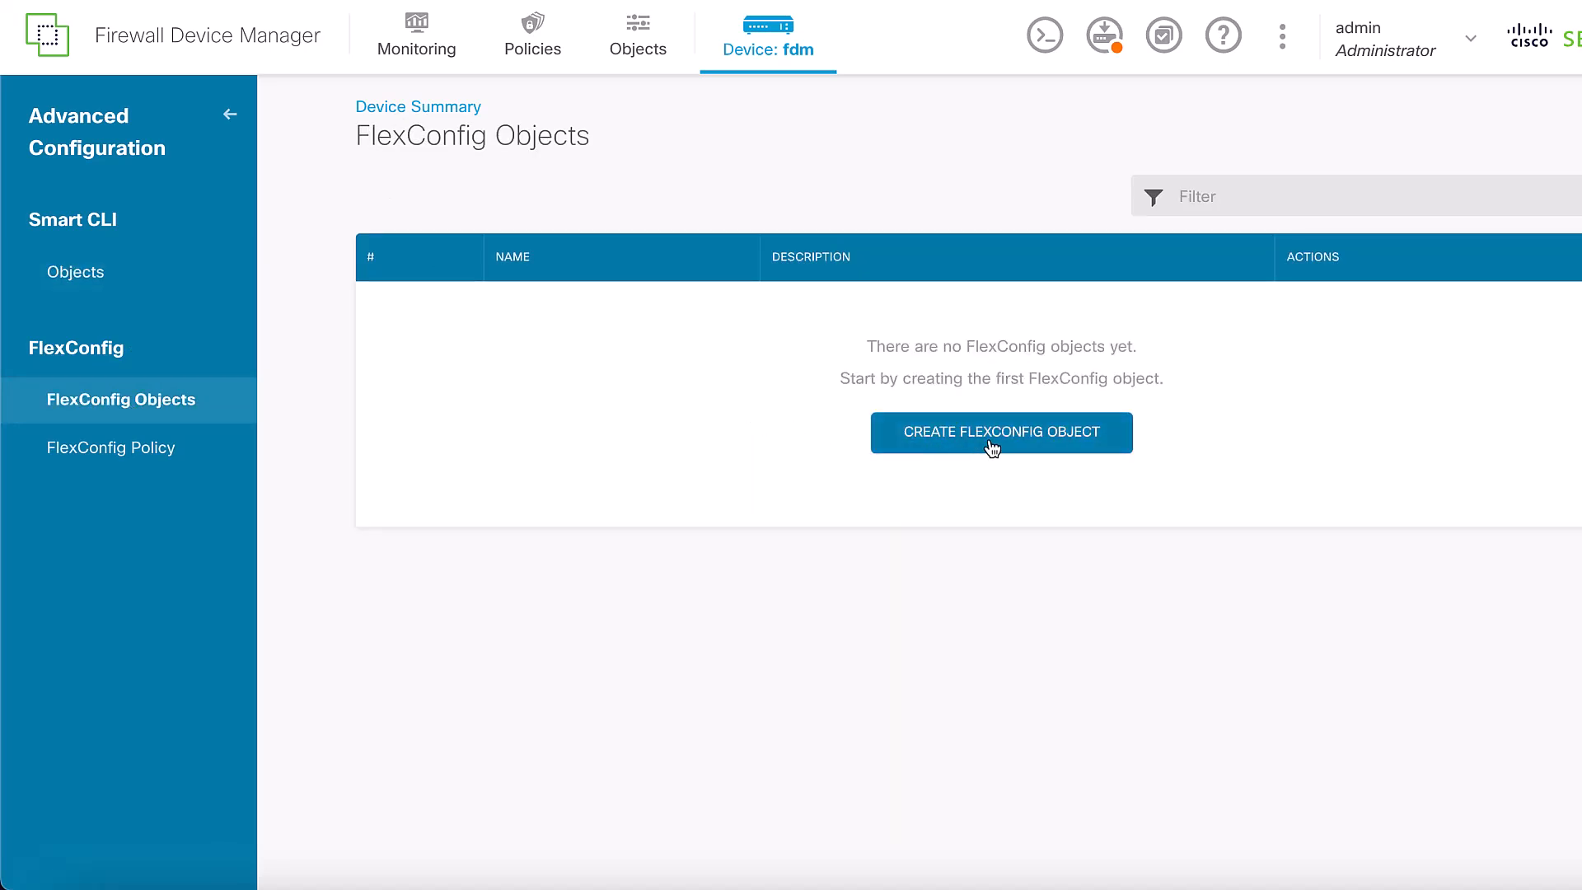
left_click(999, 432)
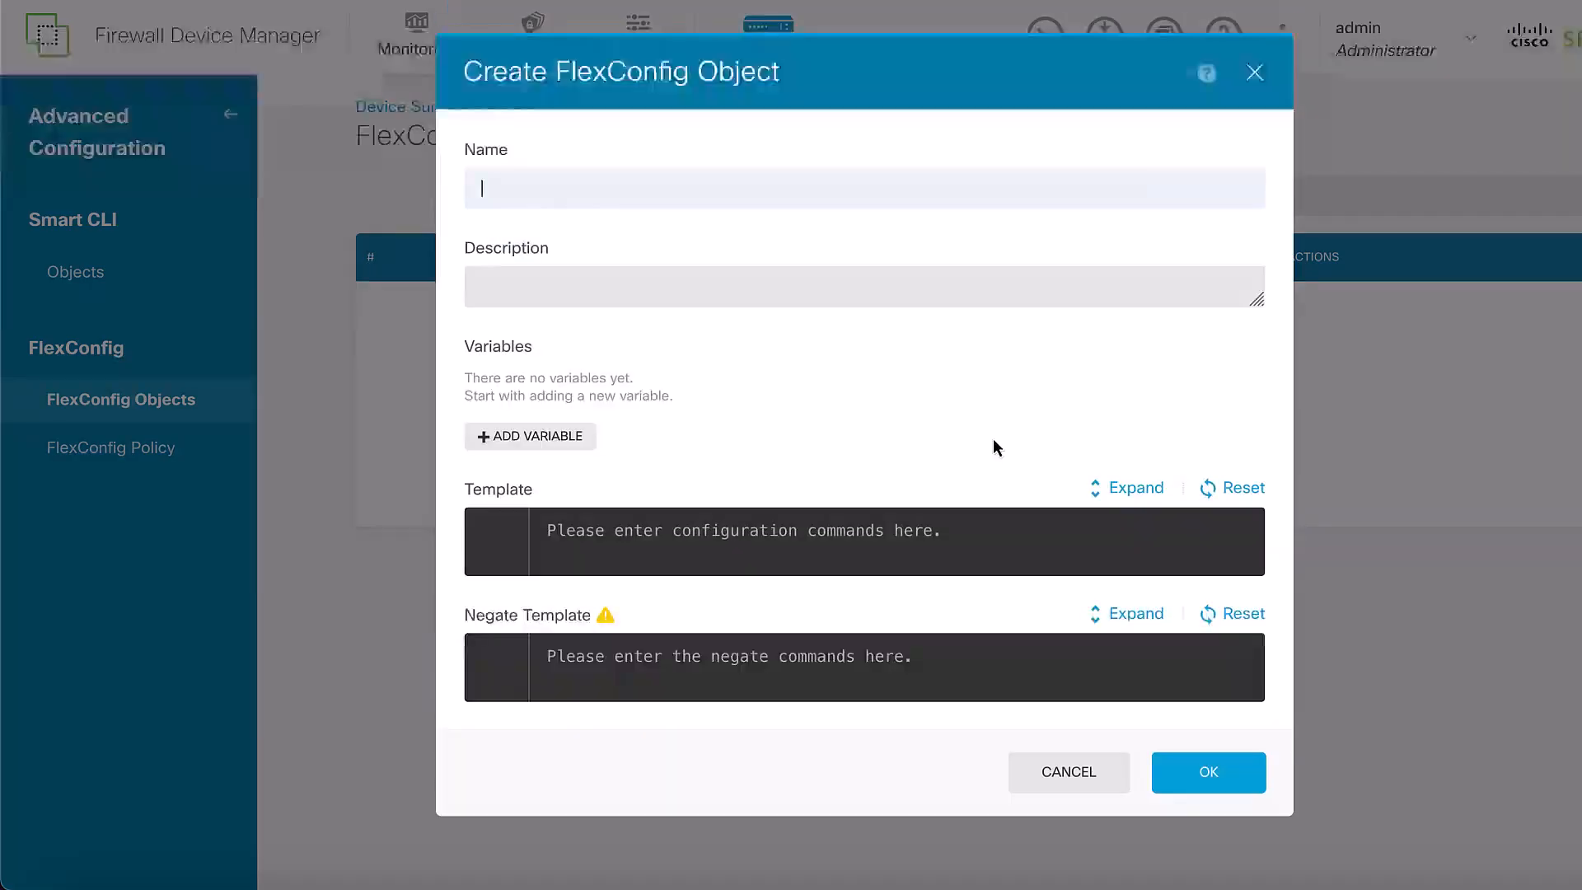
Save OBJ-FC-CONTROL-PLANE with 'access-group ACL-UNWANTED-COUNTRY in interface outside control-plane' and its 'no' negate
type("OBJ-FC-CONTROL-PLANE")
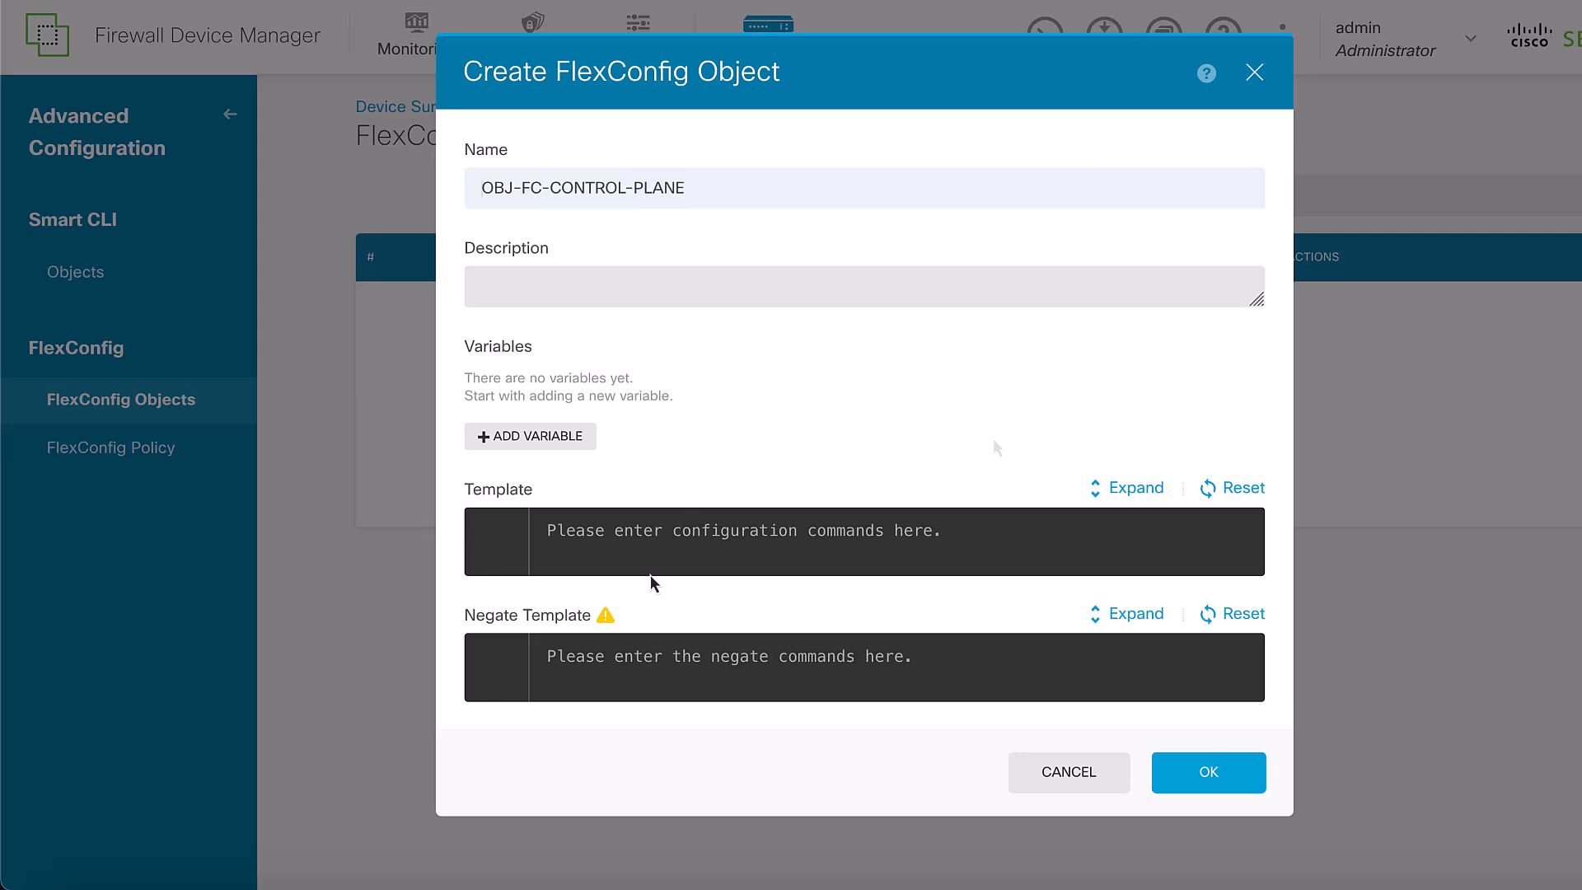
type("access-group ACL-UNWANTED-COUNTRY in interface outside control-plane")
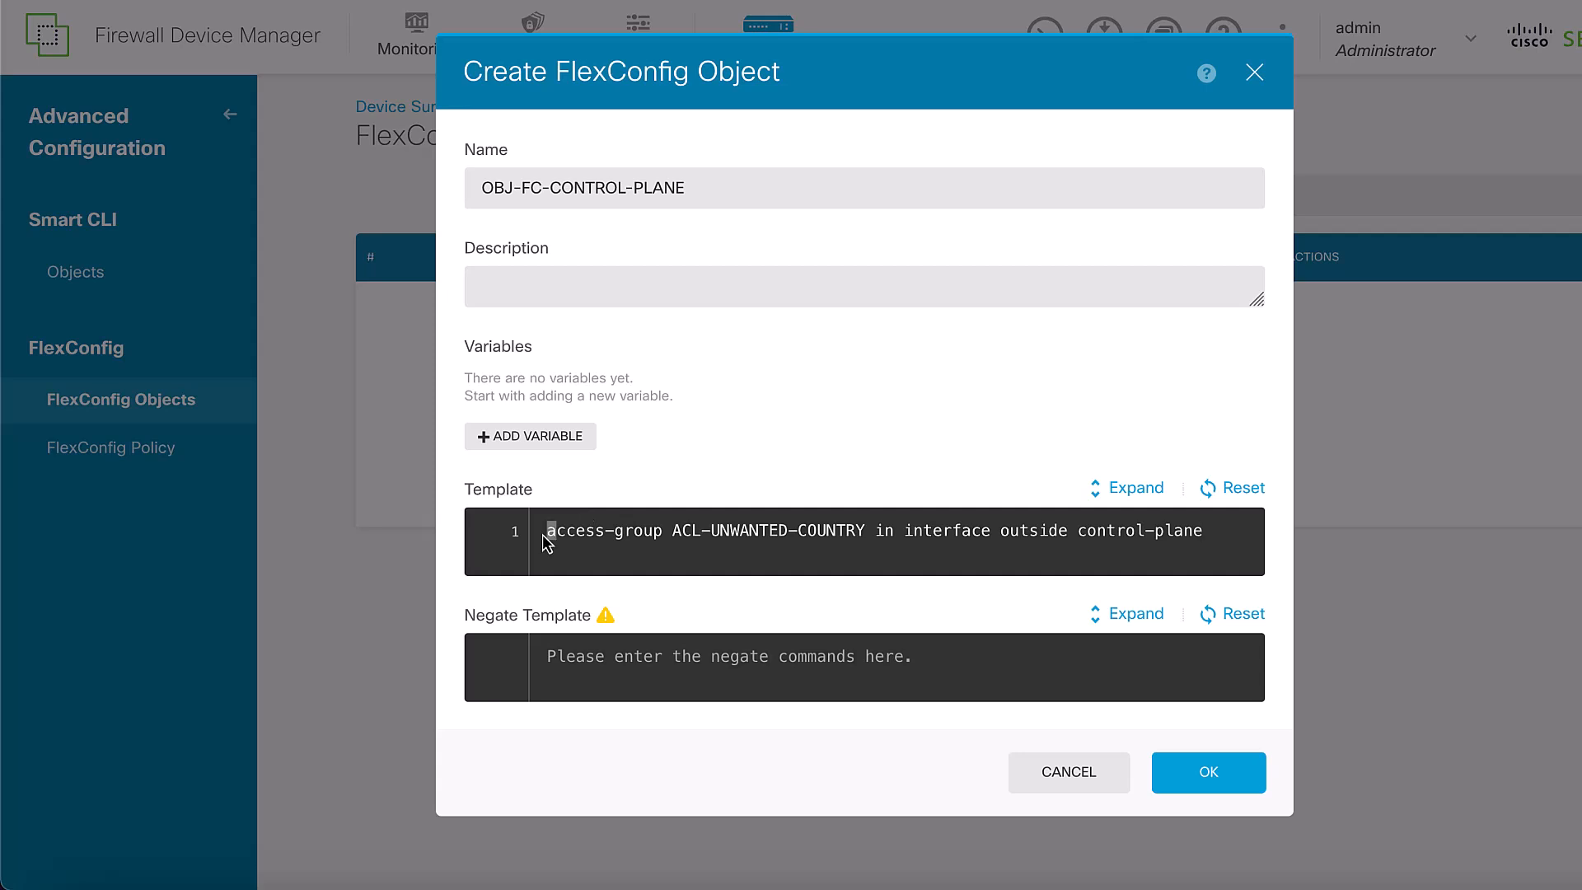
mouse_move(701, 563)
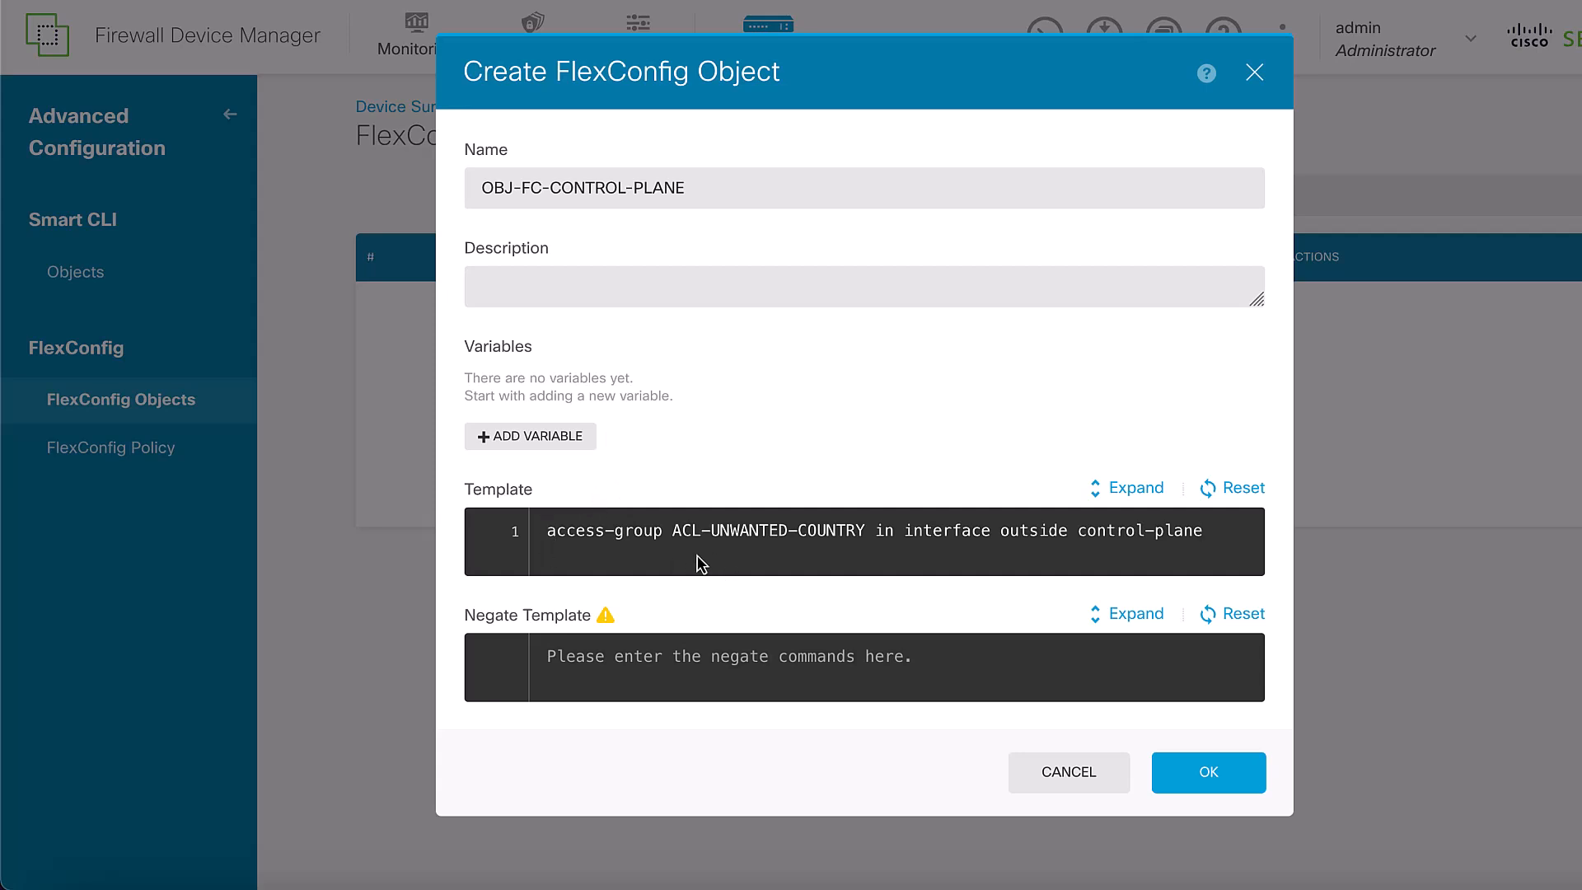
mouse_move(936, 563)
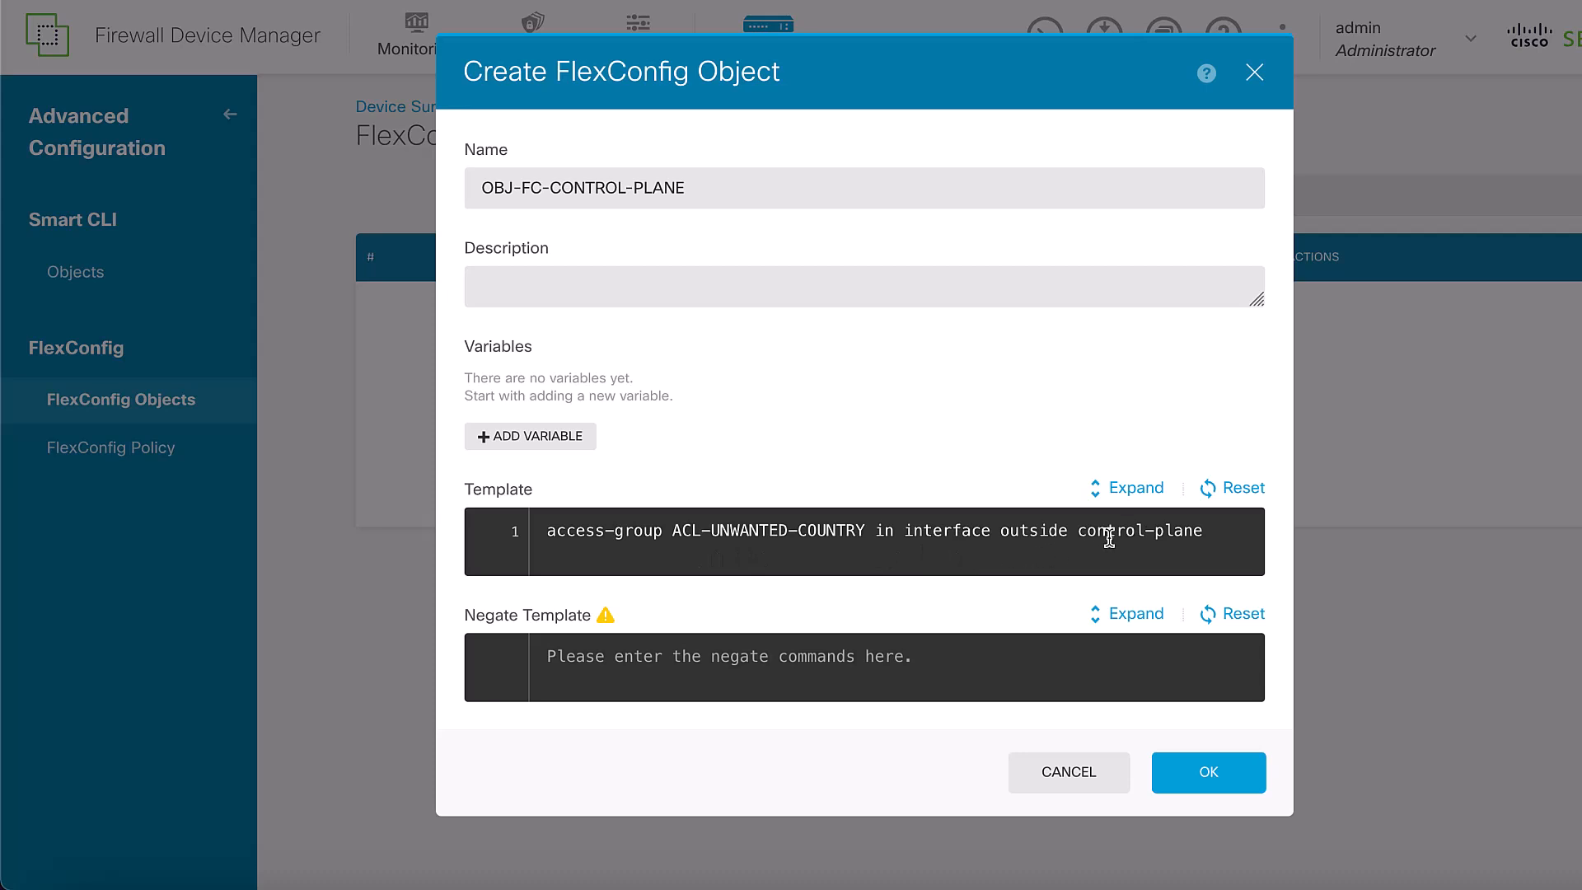
mouse_move(670, 664)
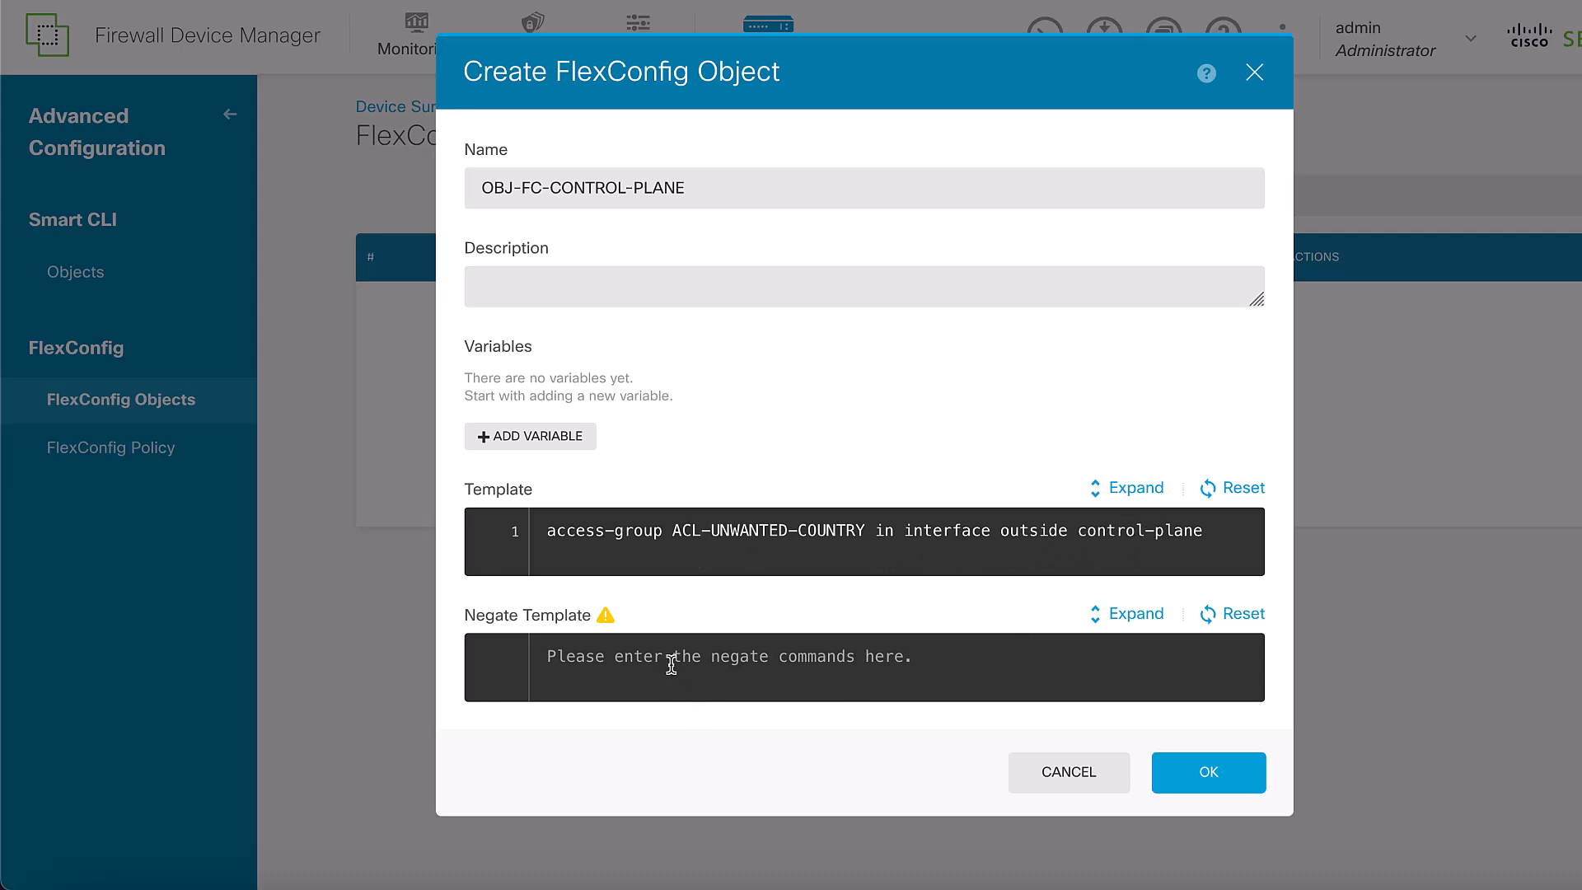
type("no")
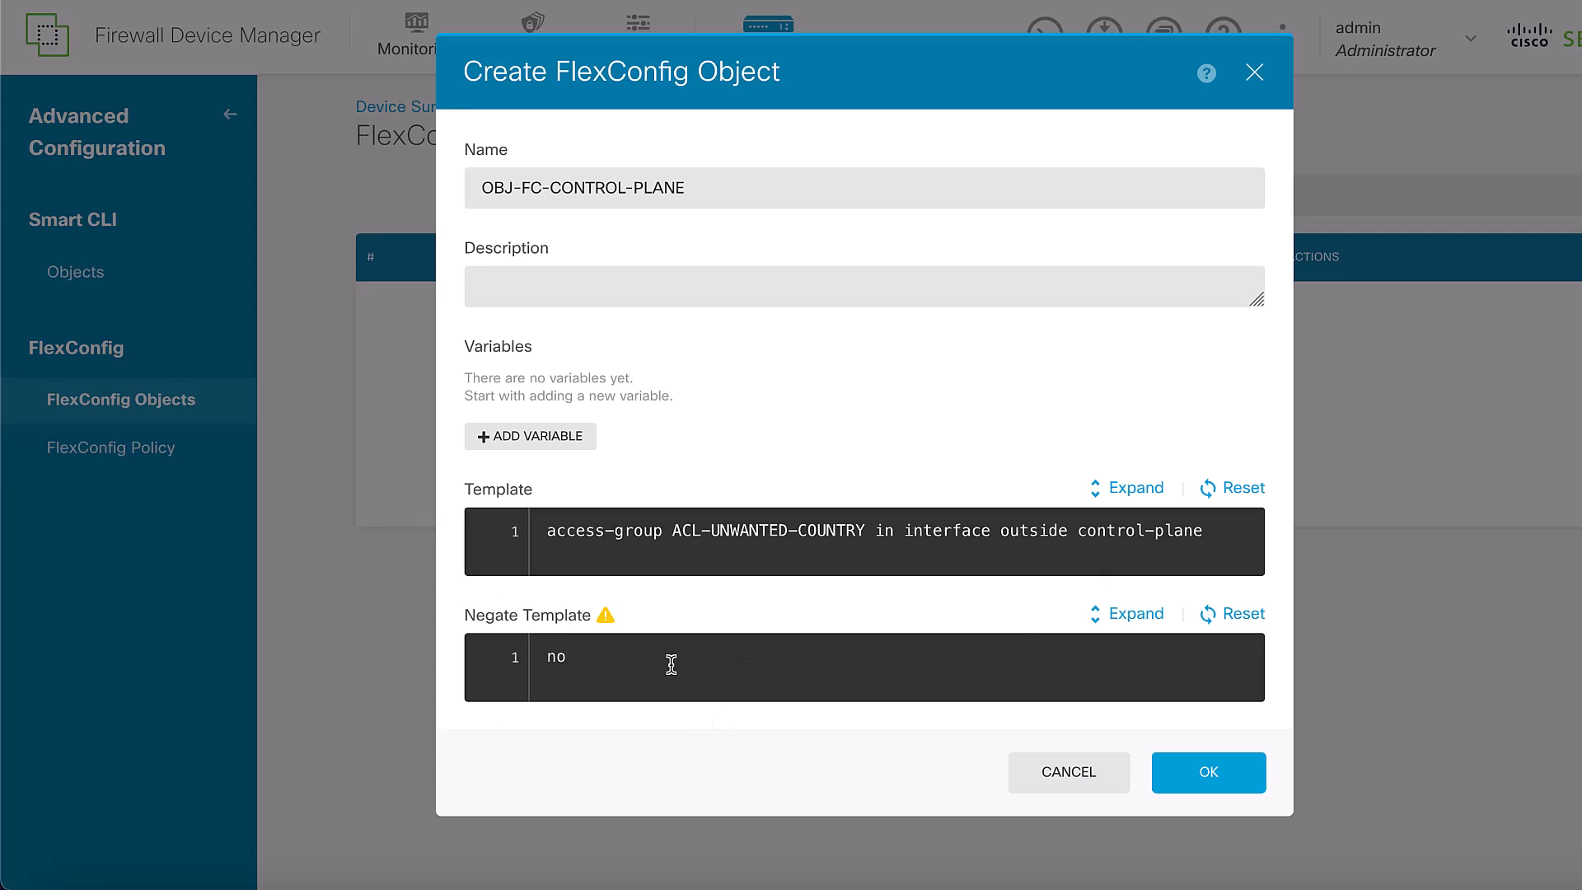
type("access-group ACL-UNWANTED-COUNTRY in interface outside control-plane")
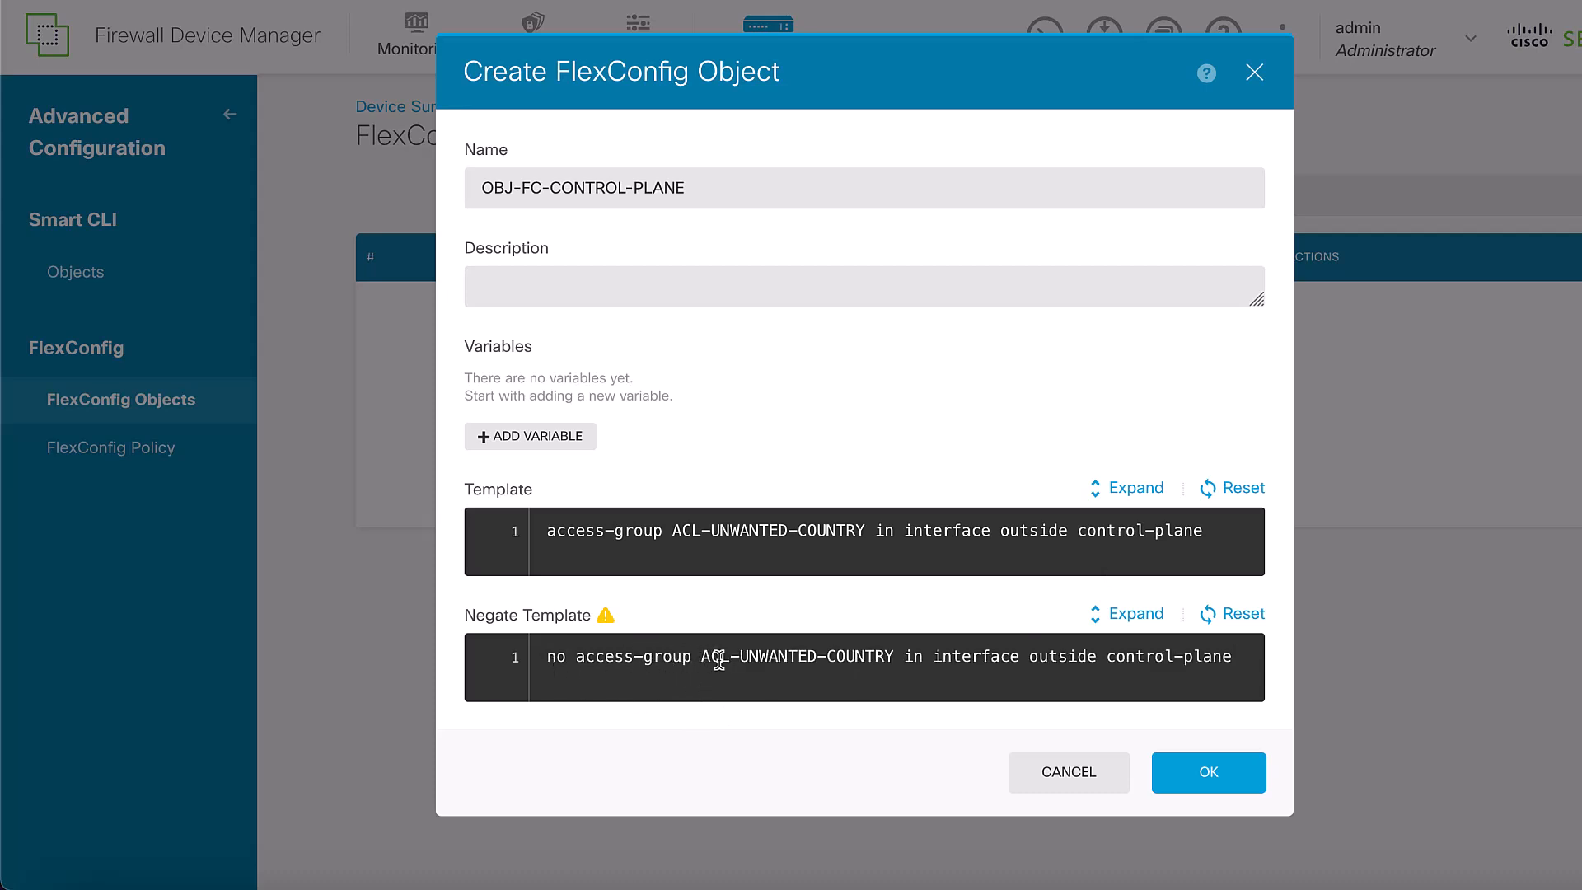
mouse_move(974, 661)
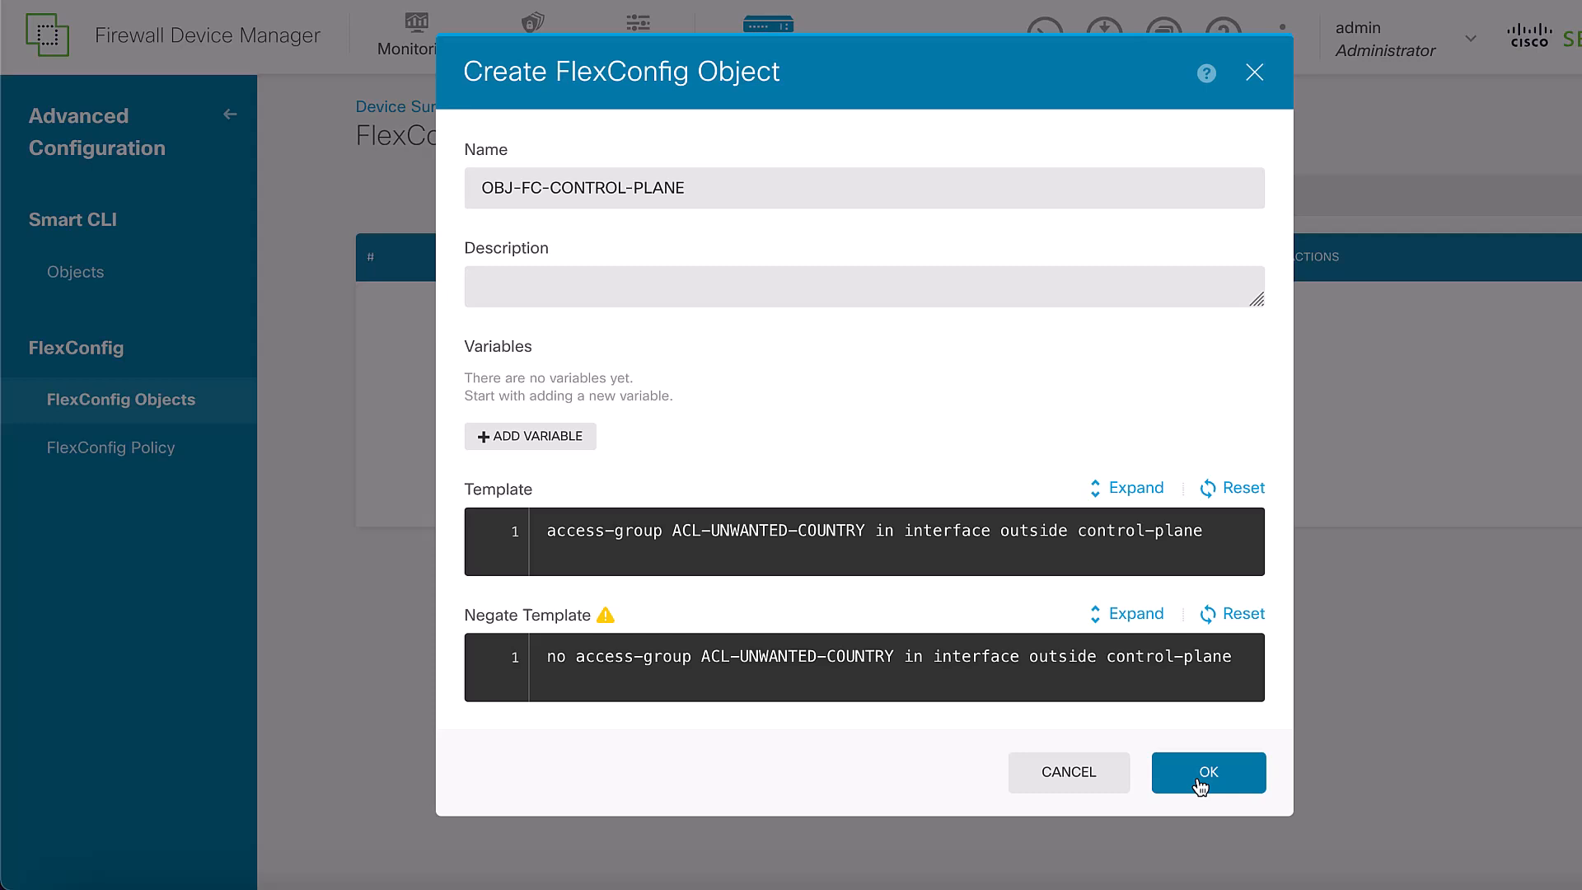
left_click(1208, 772)
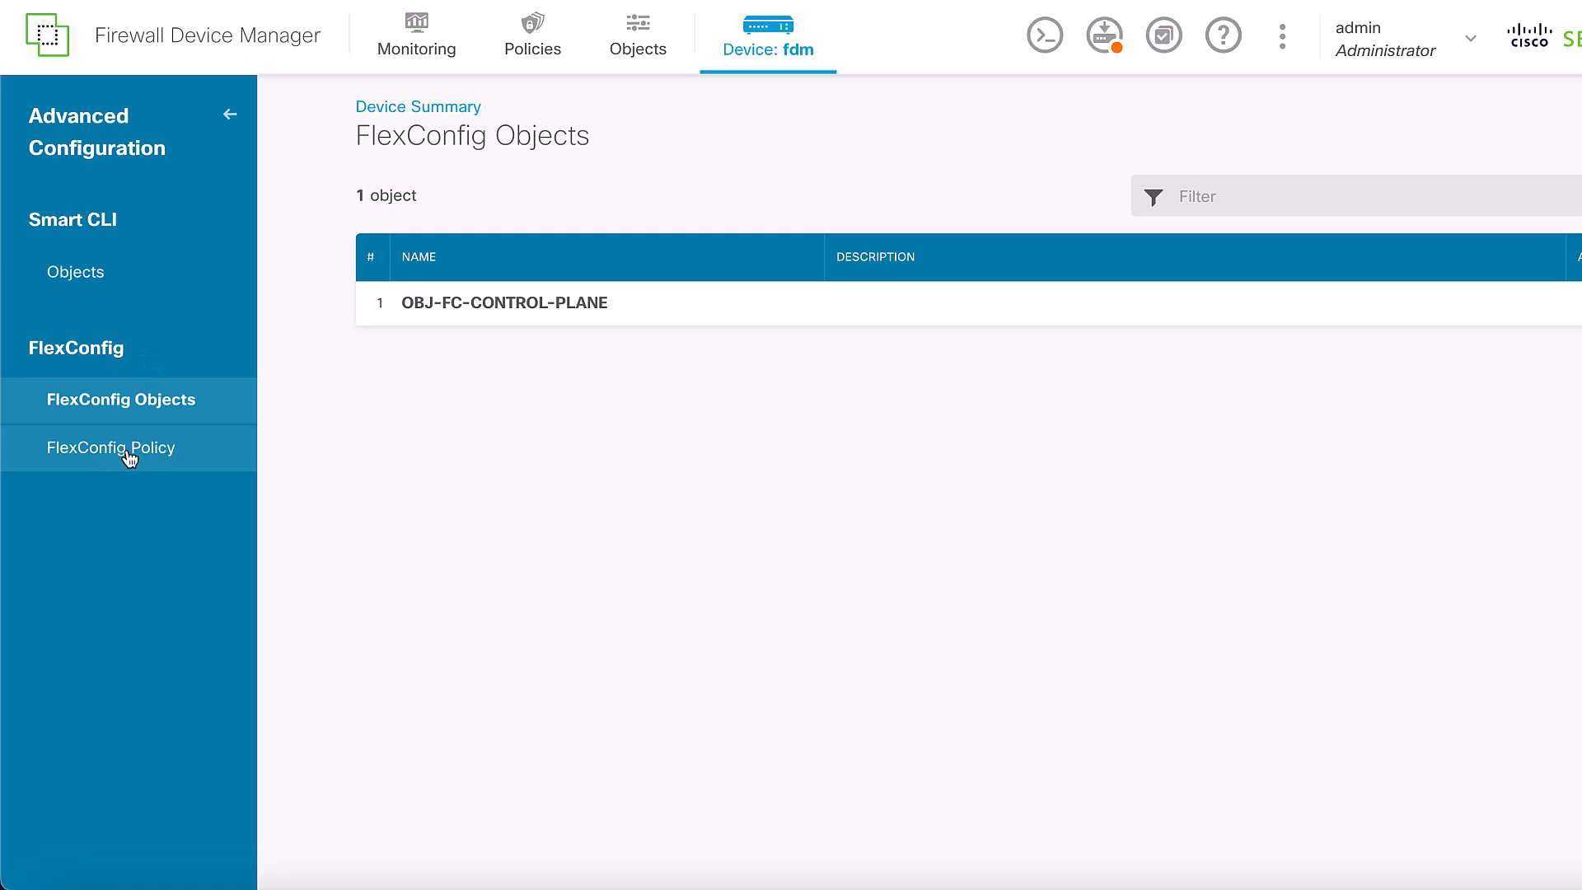
Add OBJ-FC-CONTROL-PLANE to the FlexConfig Policy group list and save the policy
left_click(111, 447)
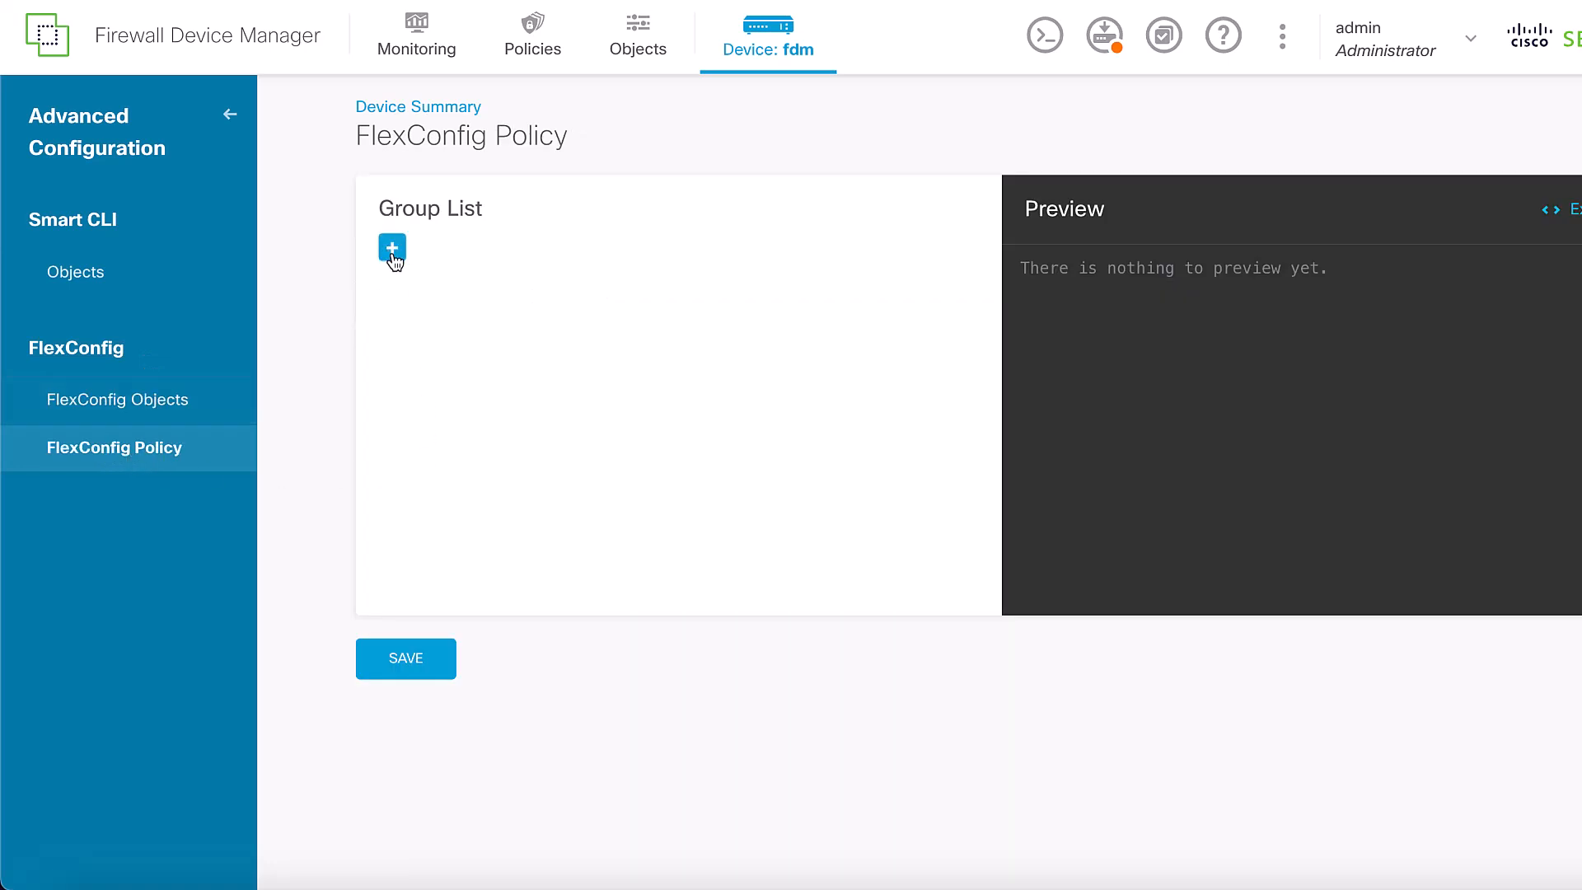
left_click(391, 248)
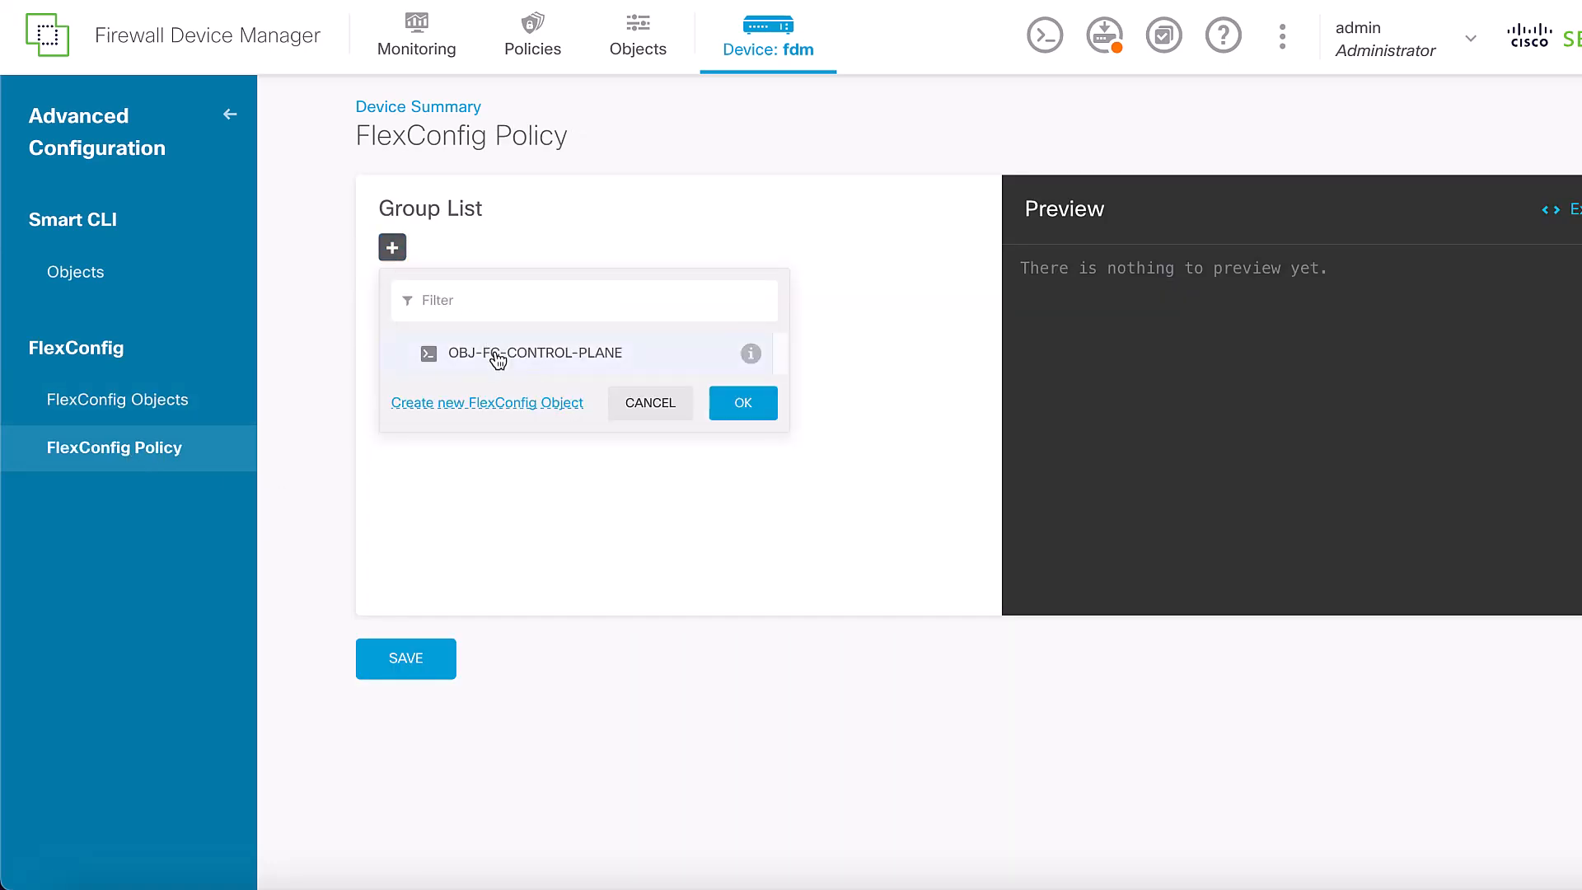
left_click(742, 403)
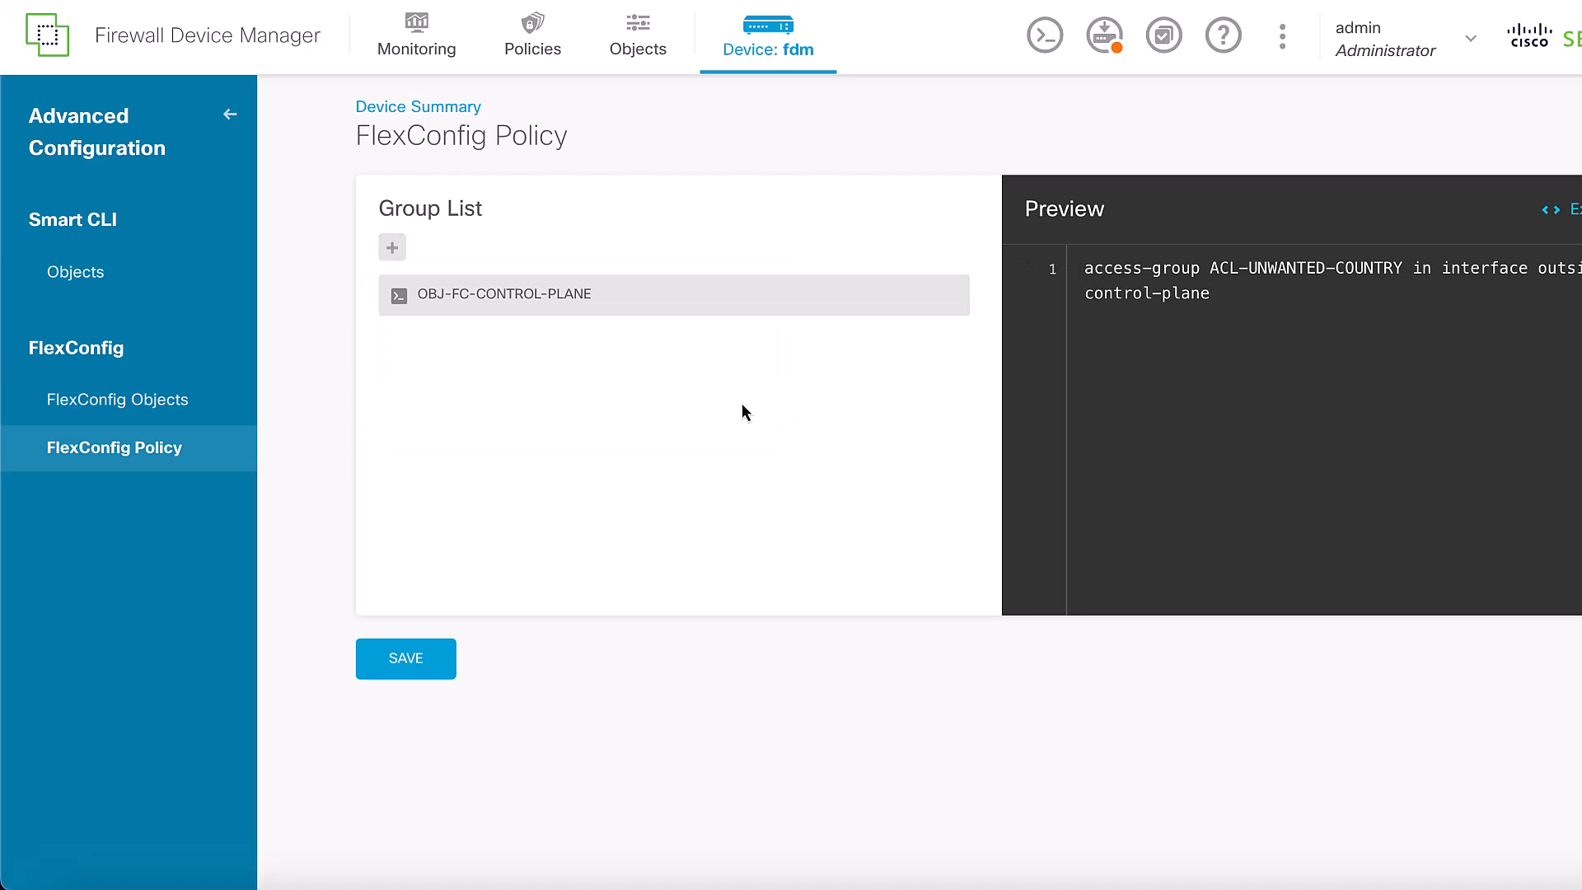
mouse_move(1148, 300)
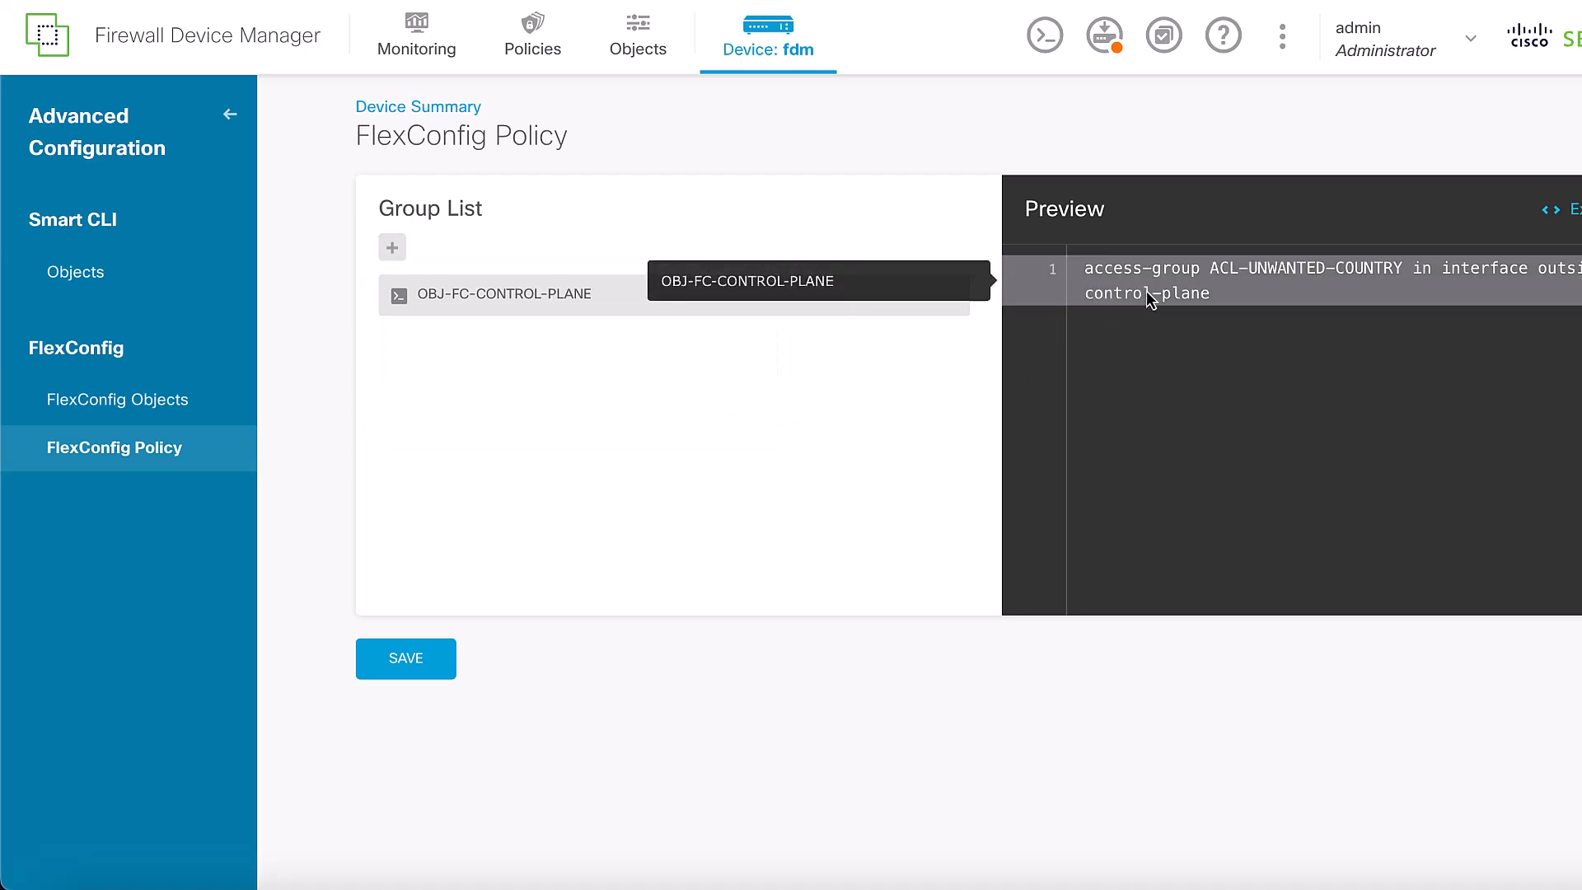
mouse_move(1538, 293)
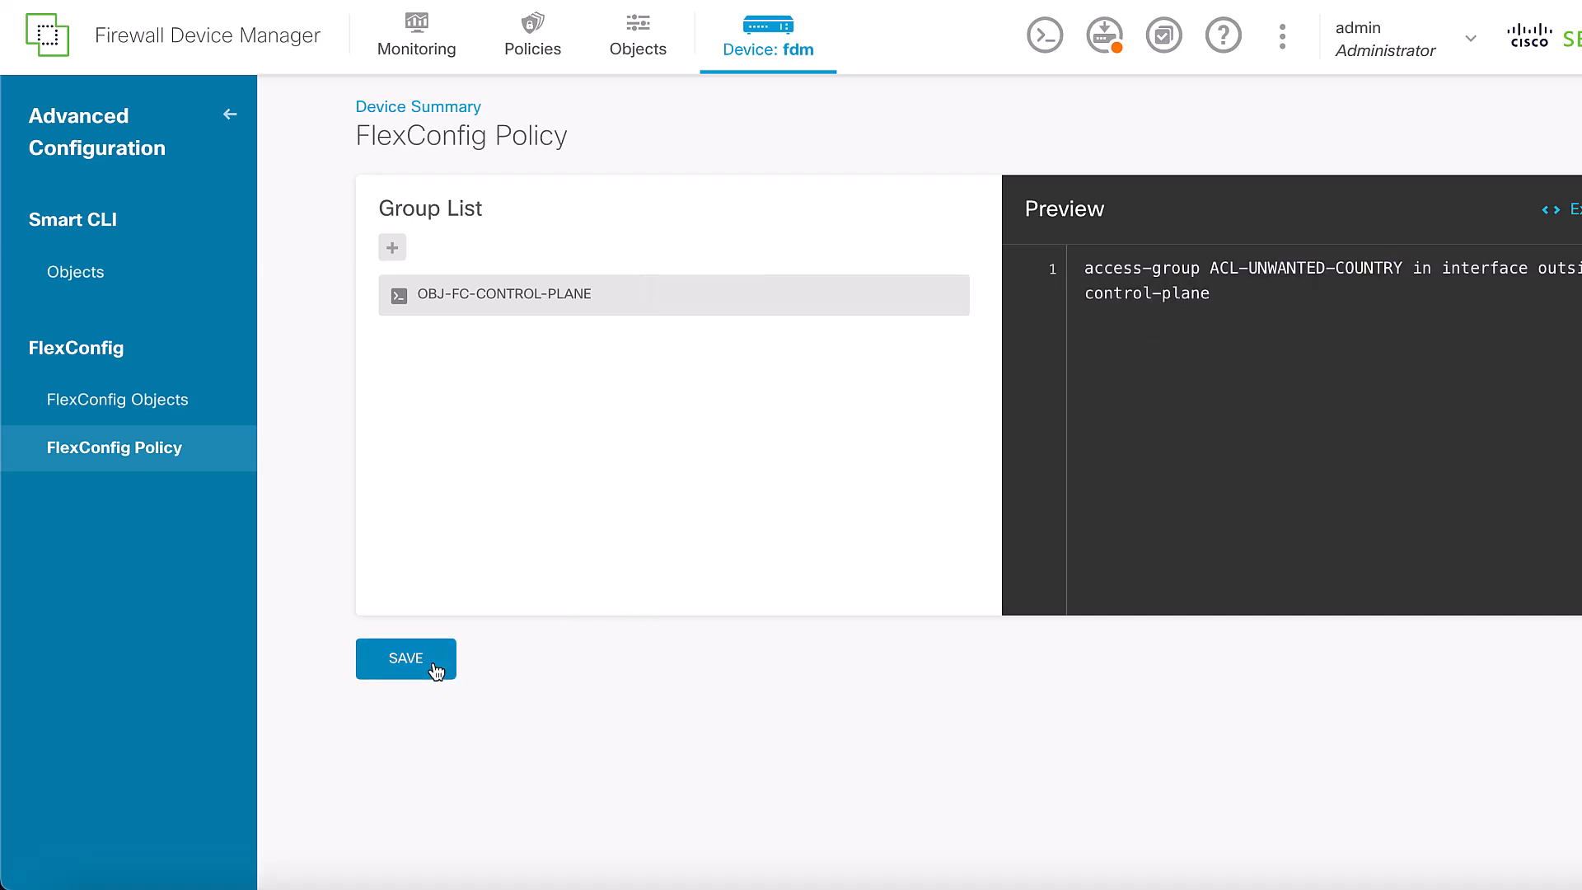
left_click(405, 657)
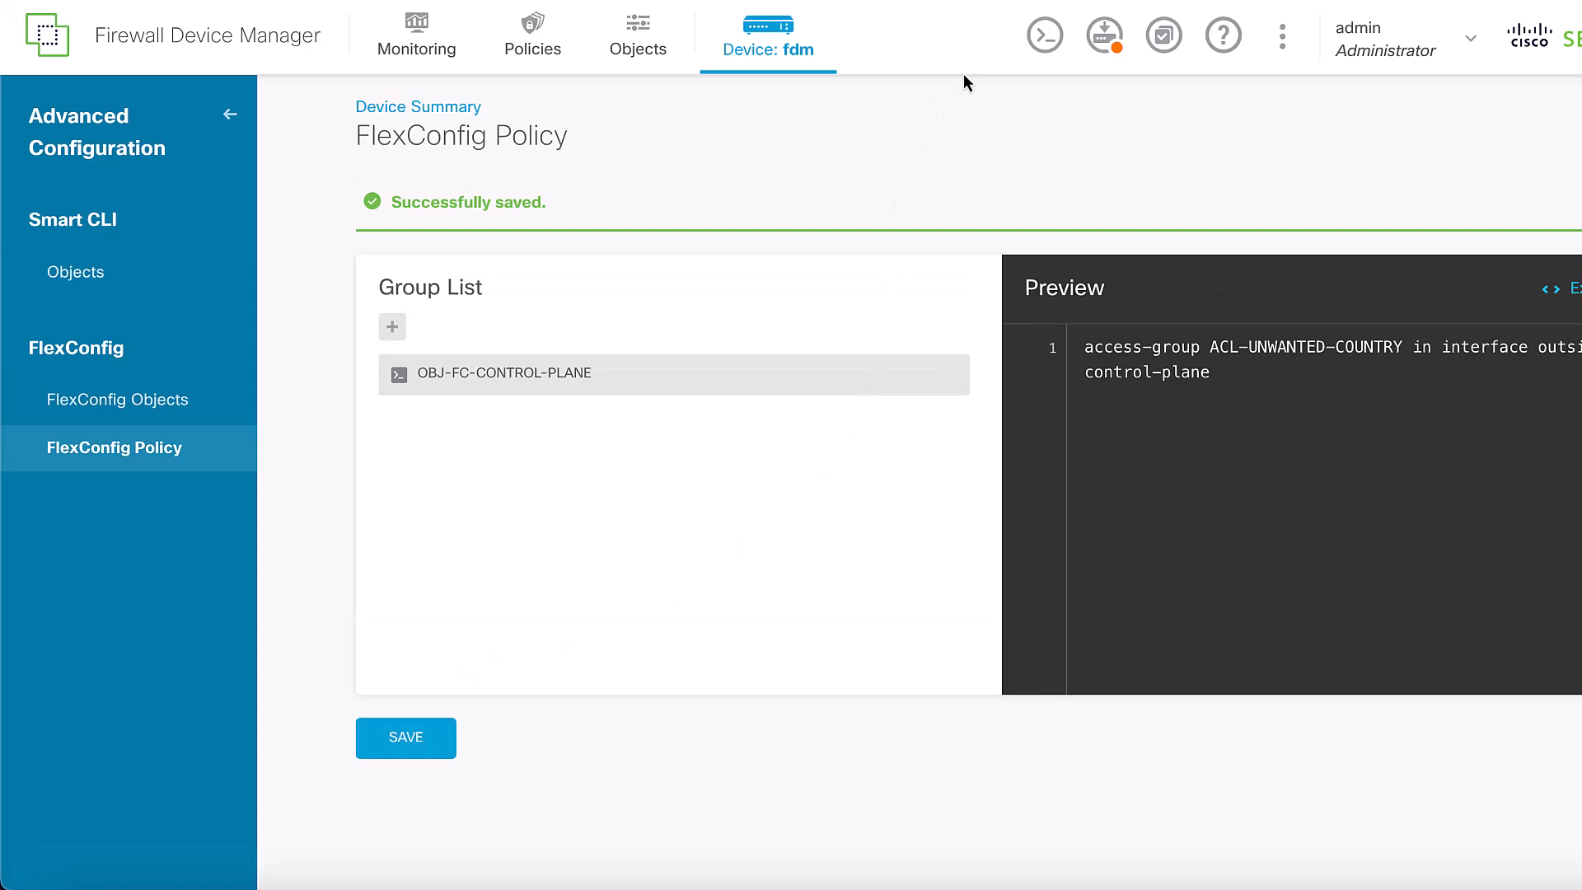
mouse_move(1102, 35)
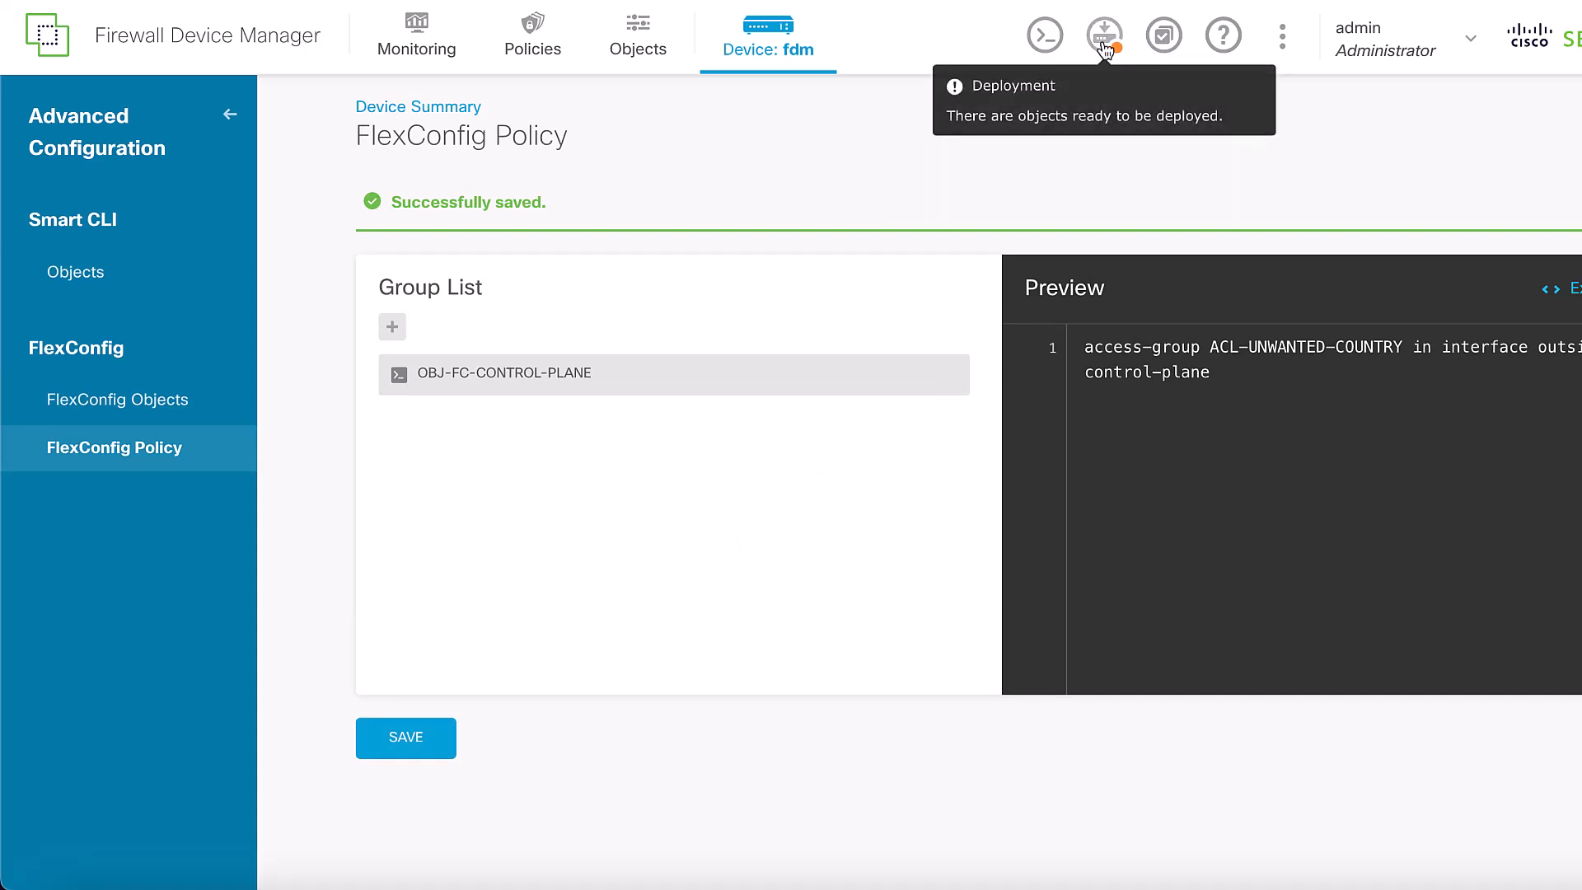
Review the pending changes and launch Deploy Now
left_click(1104, 35)
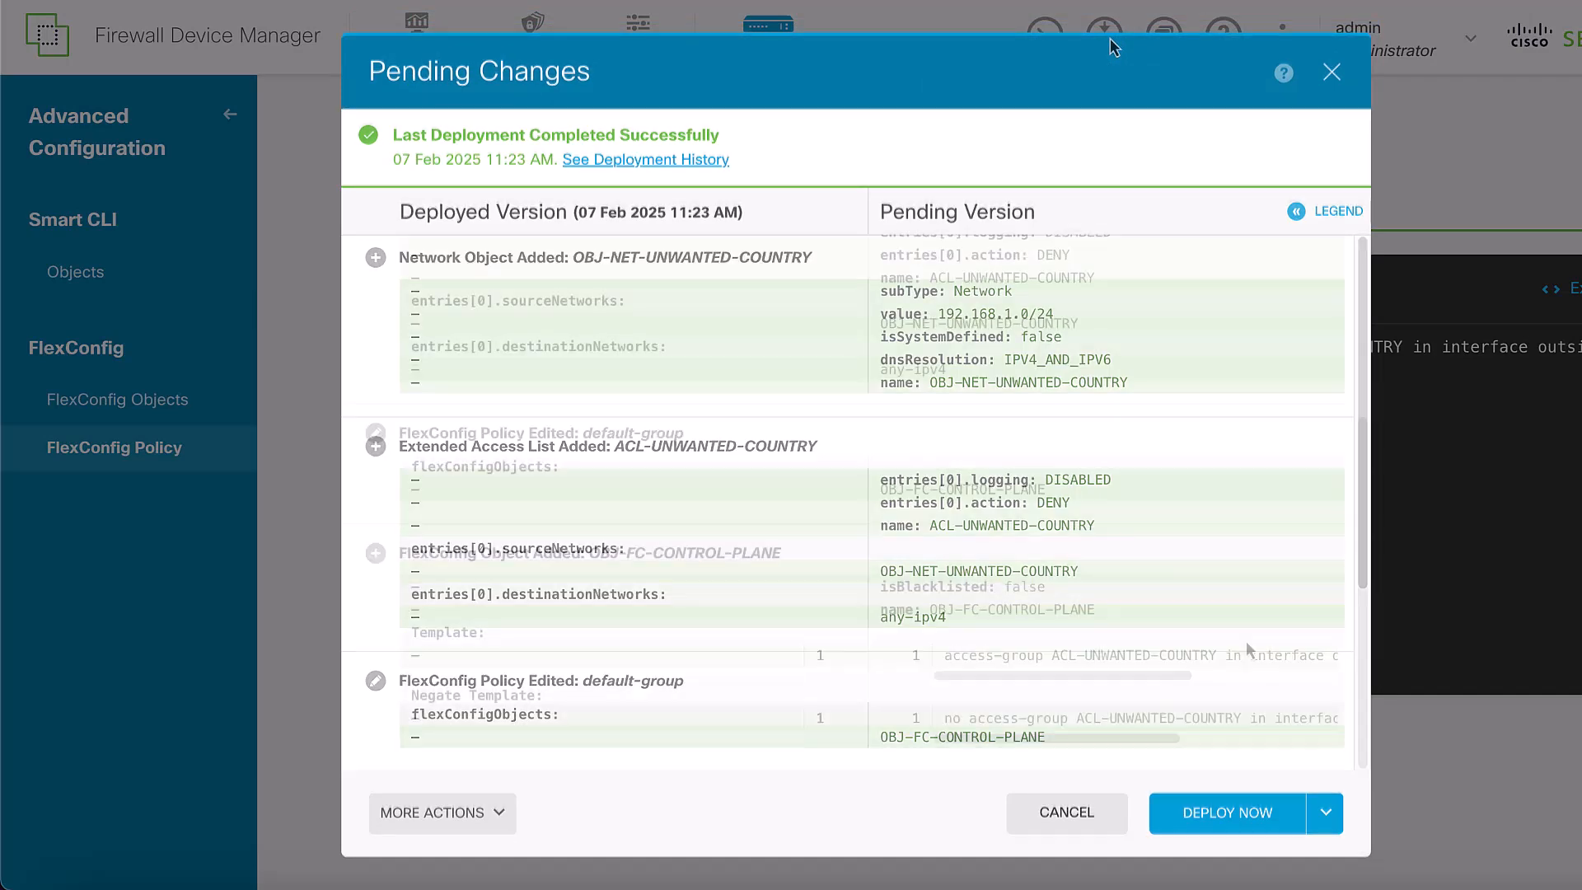
scroll("down", 3)
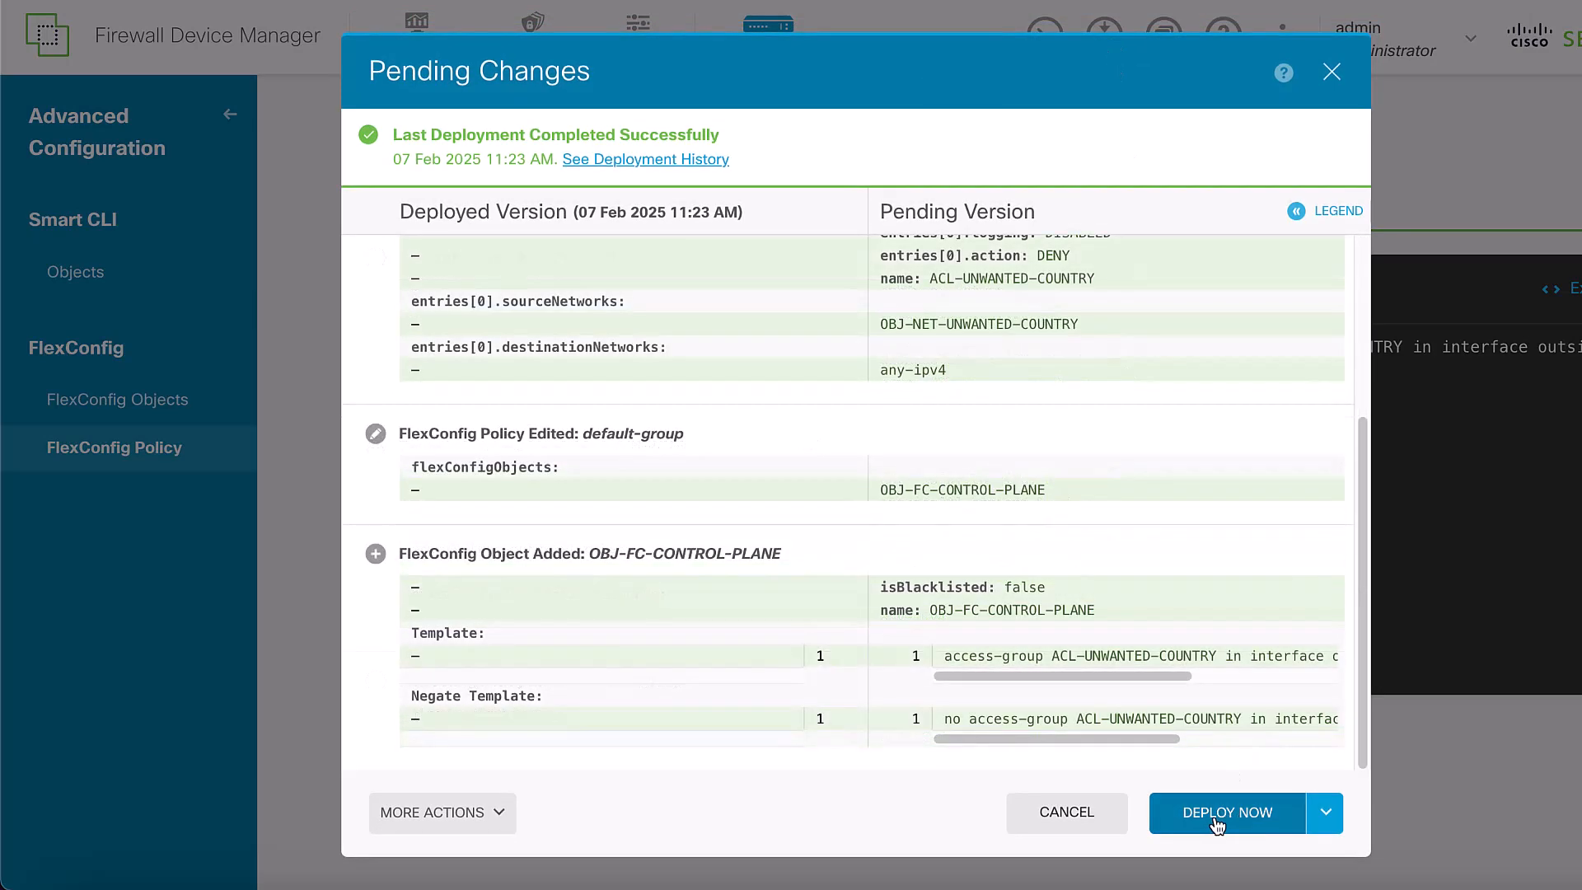
left_click(1226, 812)
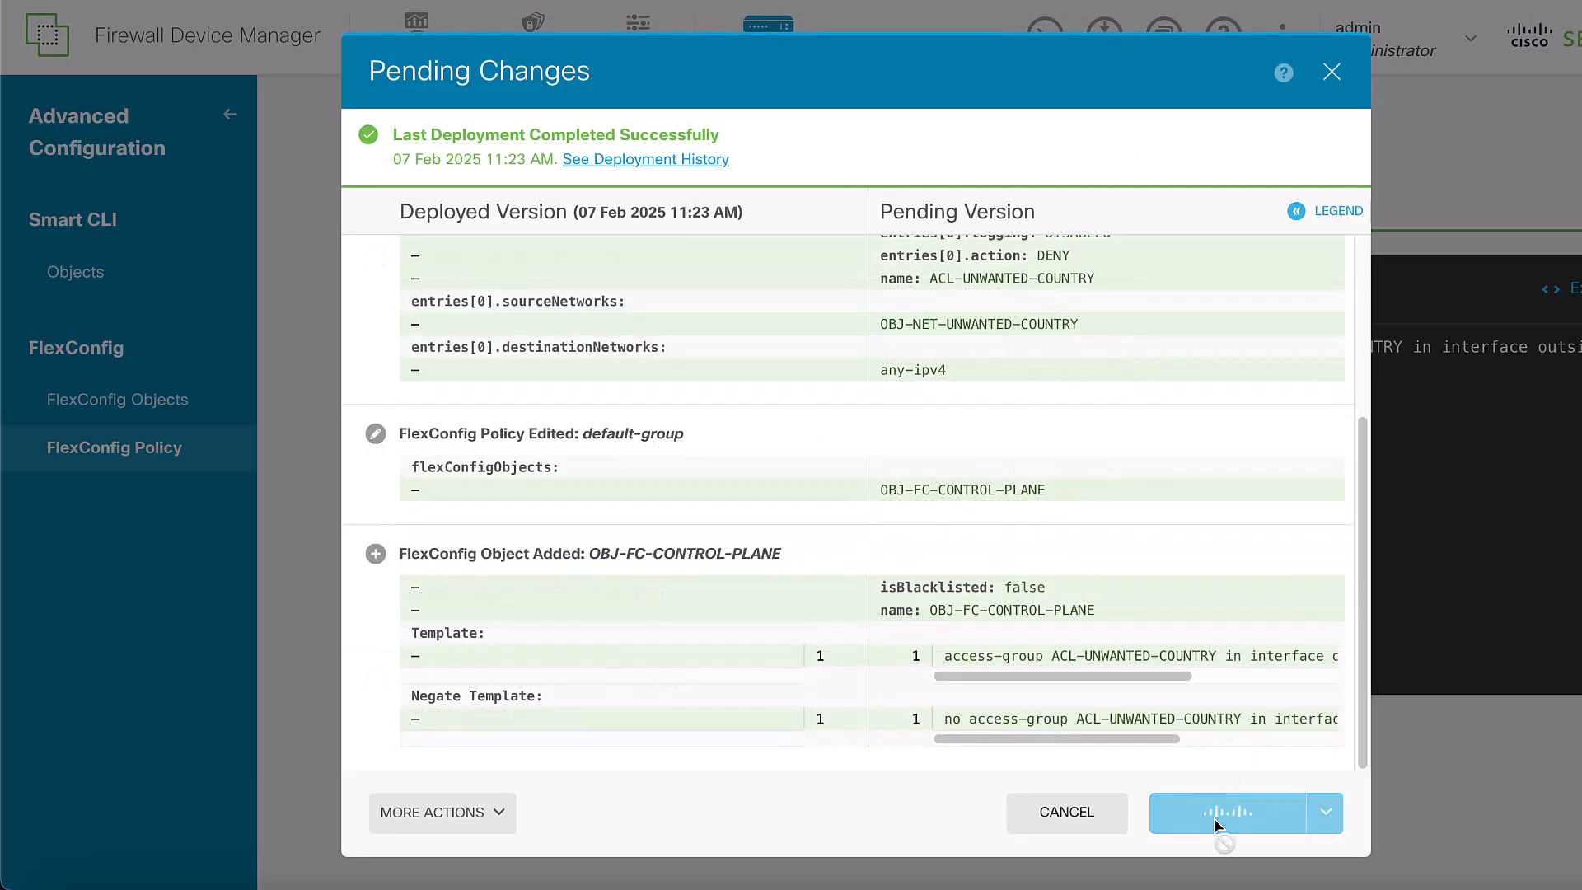
left_click(1226, 813)
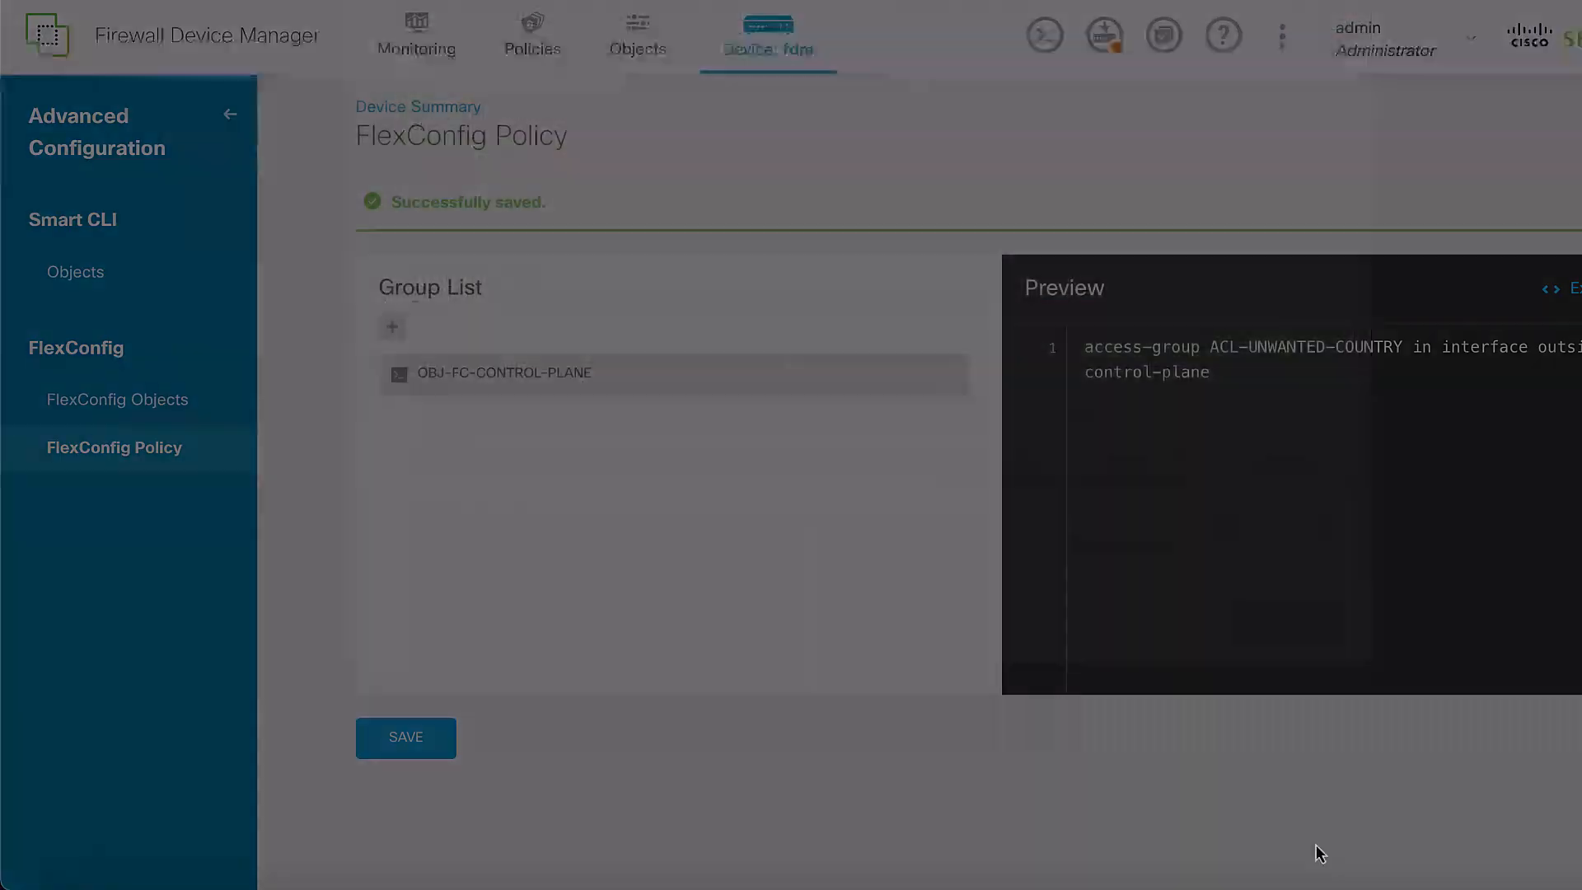